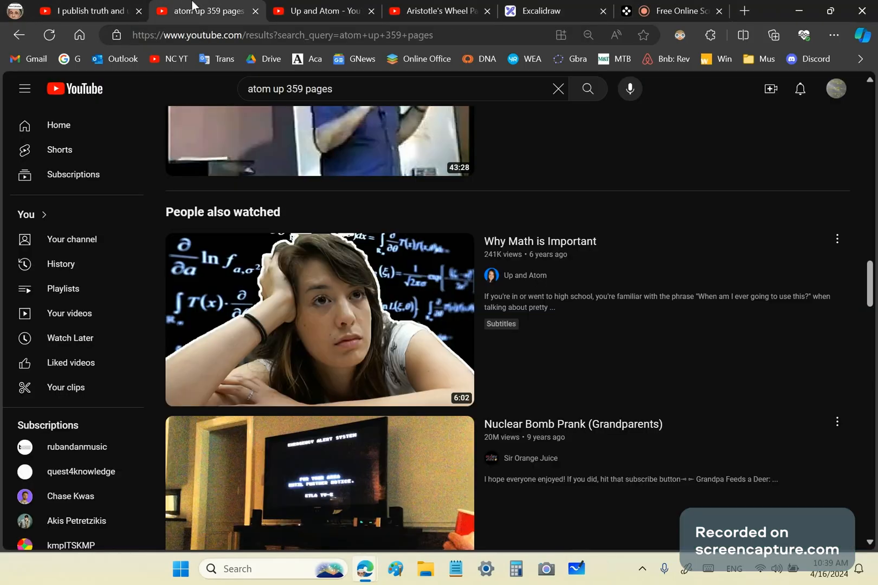
mouse_move(274, 211)
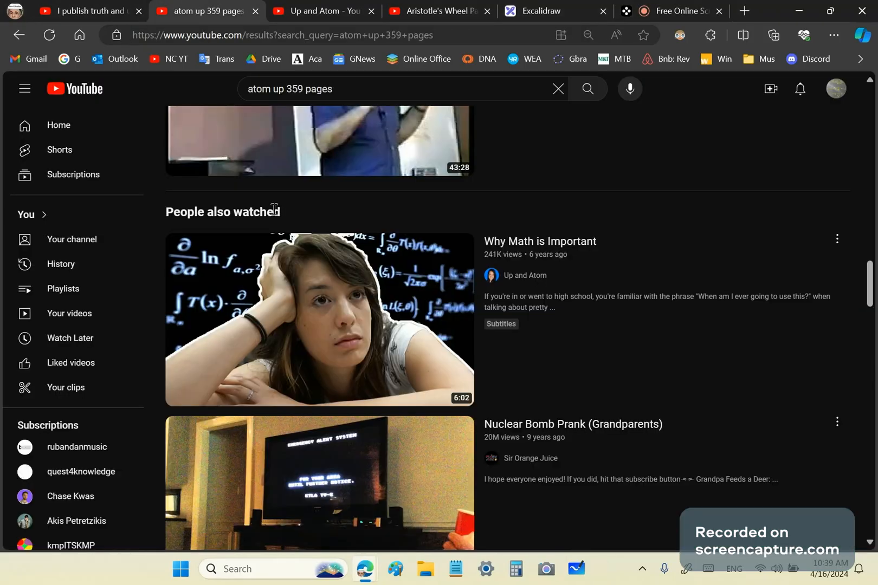
mouse_move(229, 281)
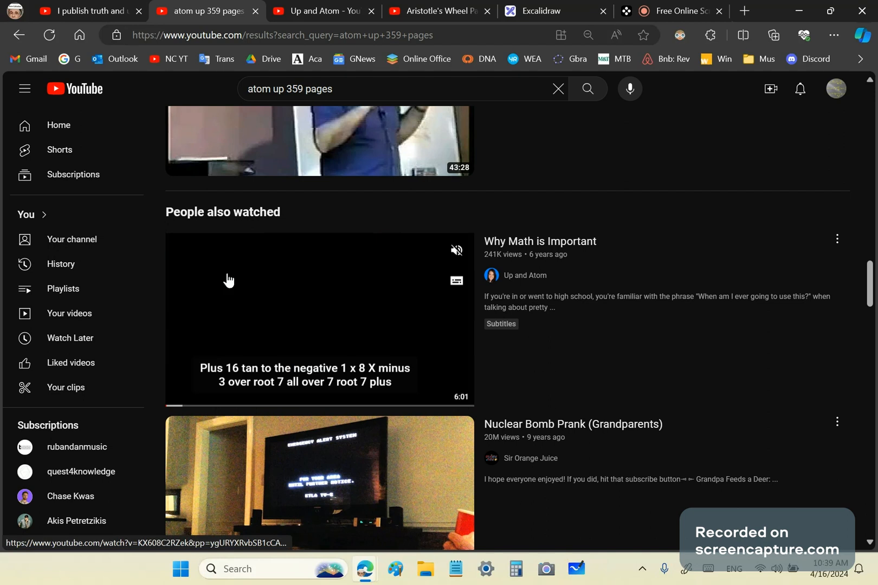
mouse_move(573, 259)
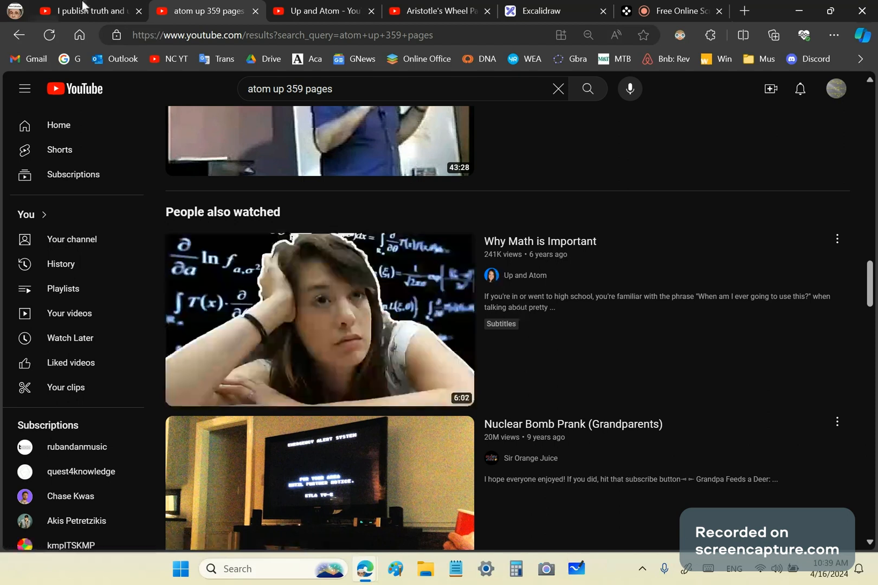
Switch to the other open video's tab and review its calculus-channel comment thread.
click(92, 11)
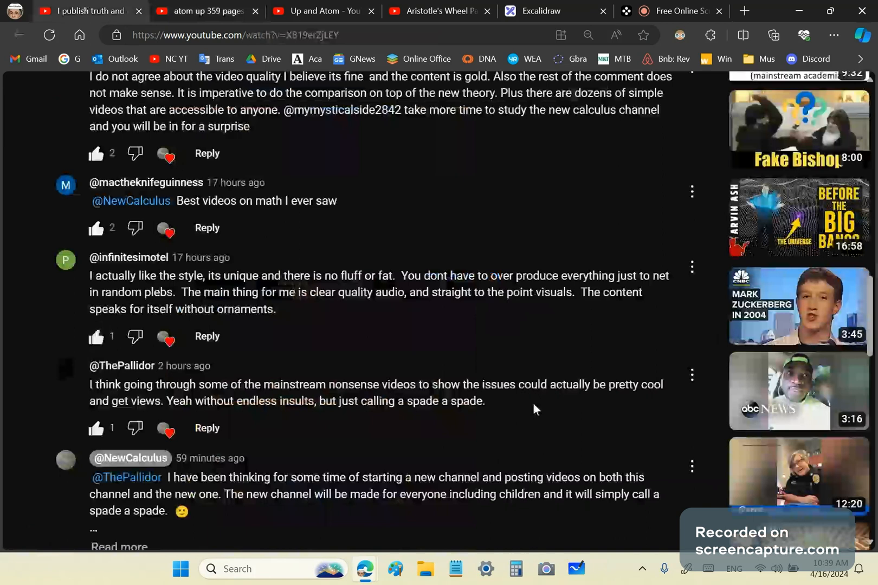
mouse_move(152, 407)
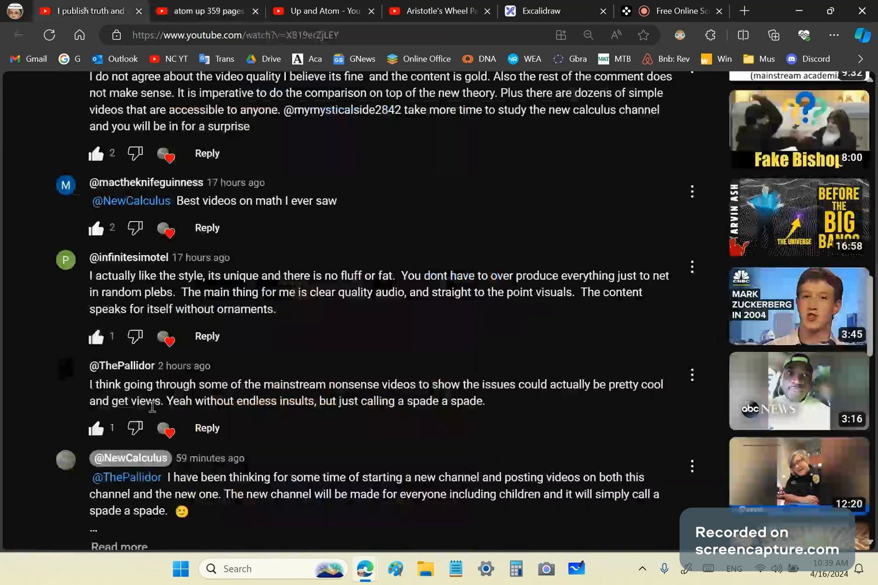
mouse_move(322, 423)
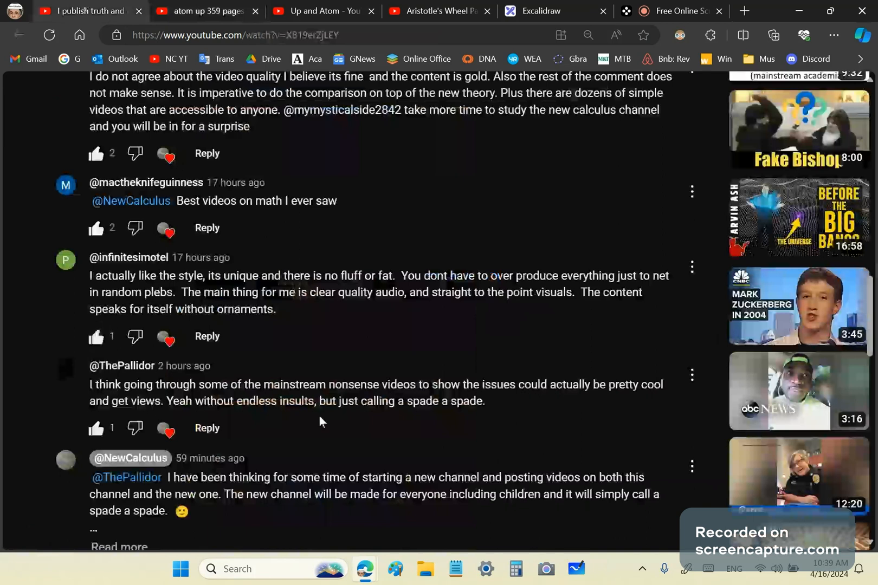
mouse_move(402, 417)
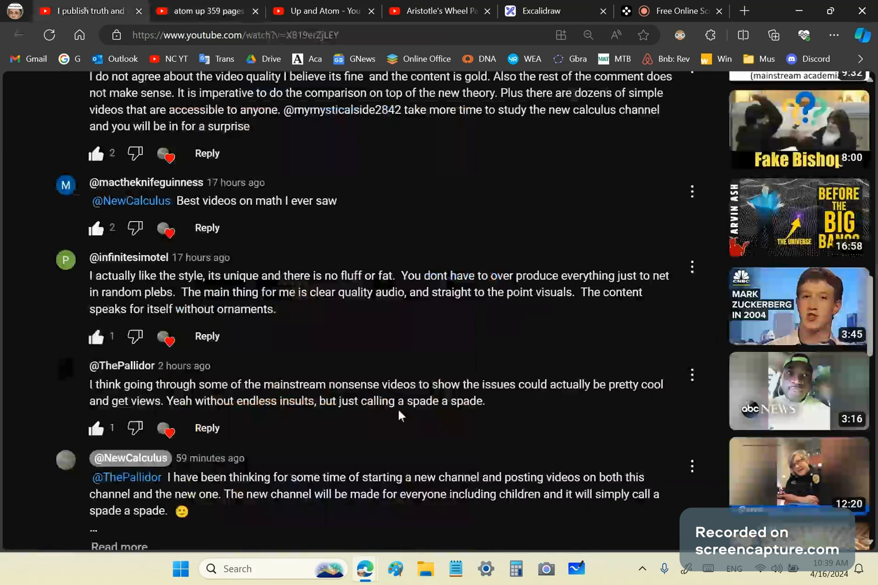
mouse_move(271, 151)
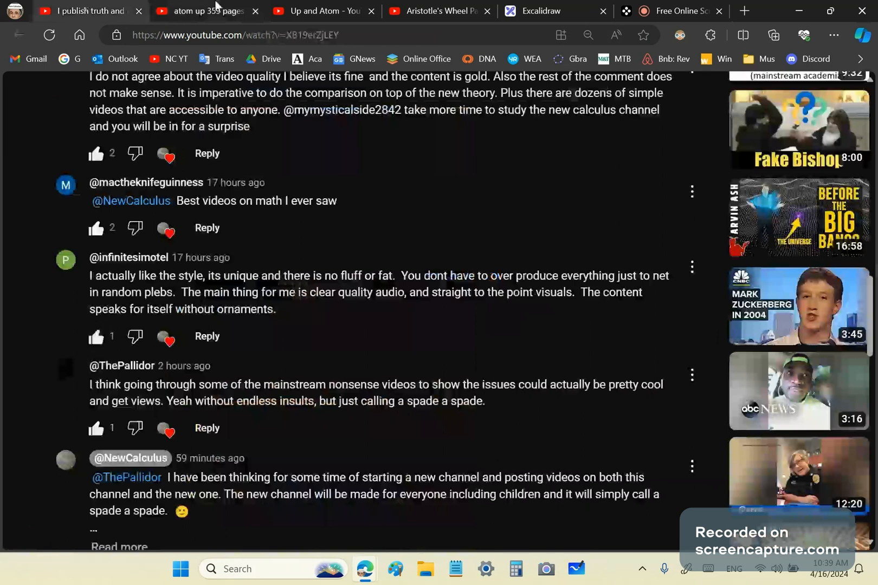
Return to the search results tab showing the People also watched videos.
click(206, 11)
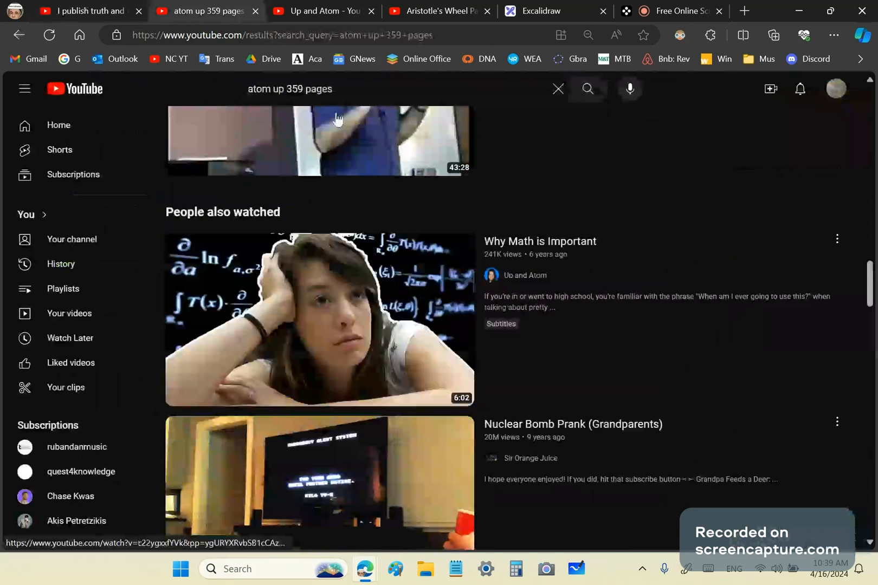
mouse_move(410, 366)
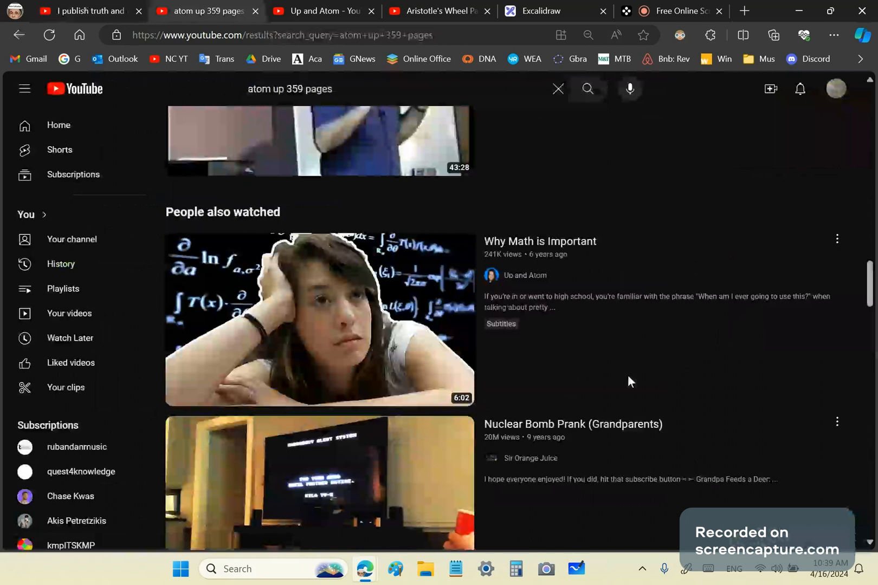
mouse_move(325, 306)
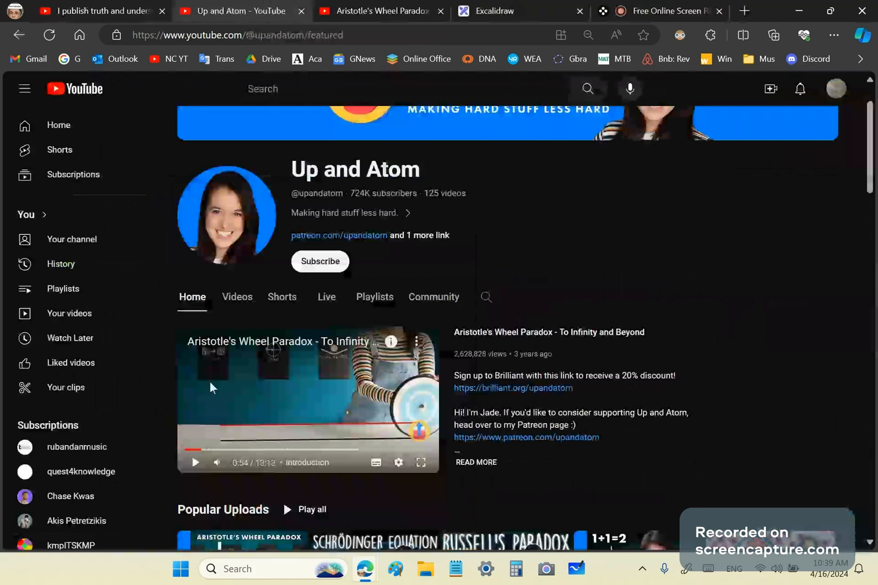
mouse_move(488, 349)
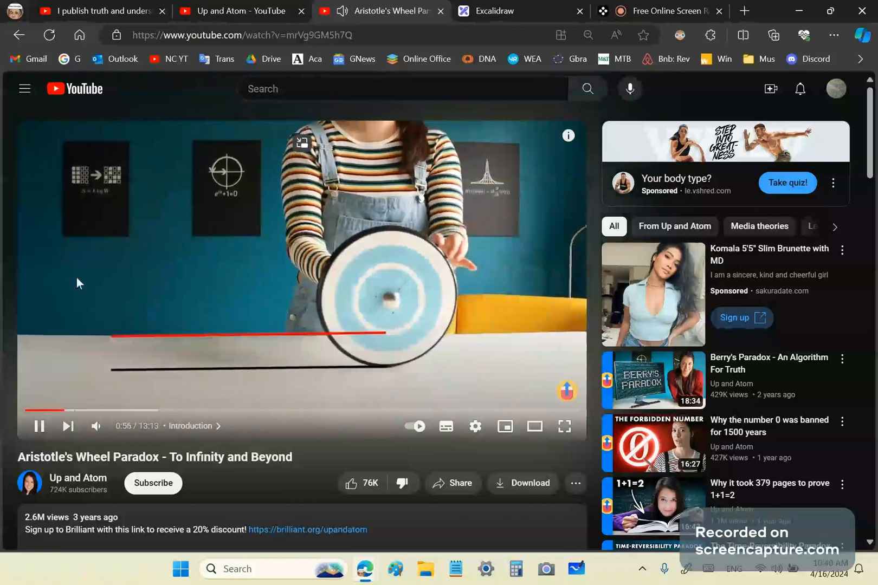
Pause the Aristotle's Wheel Paradox video and move down to the drafted critical comment.
click(38, 427)
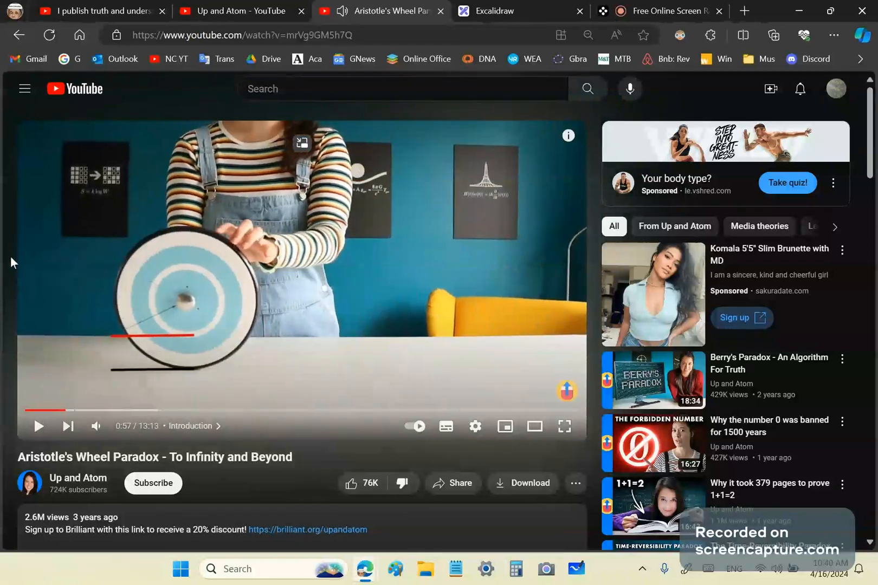
scroll(down, 3)
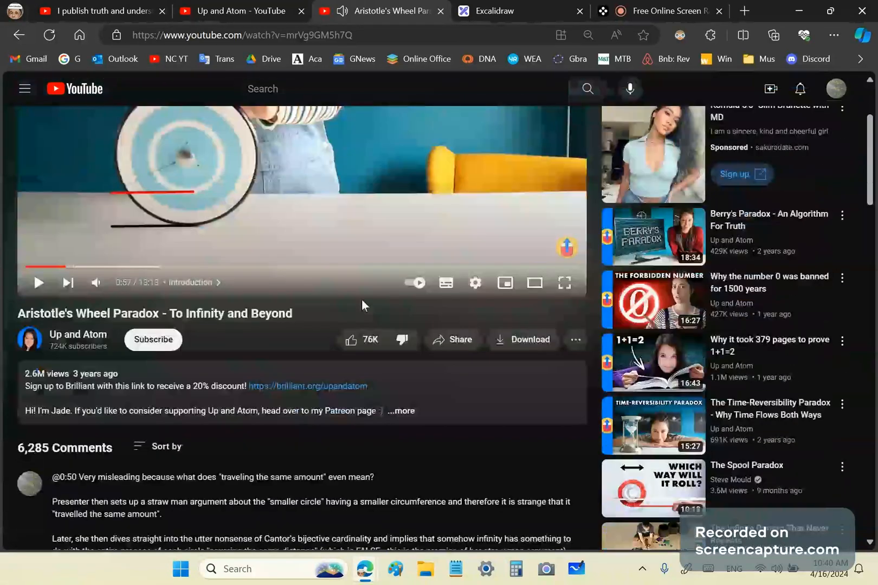
mouse_move(238, 272)
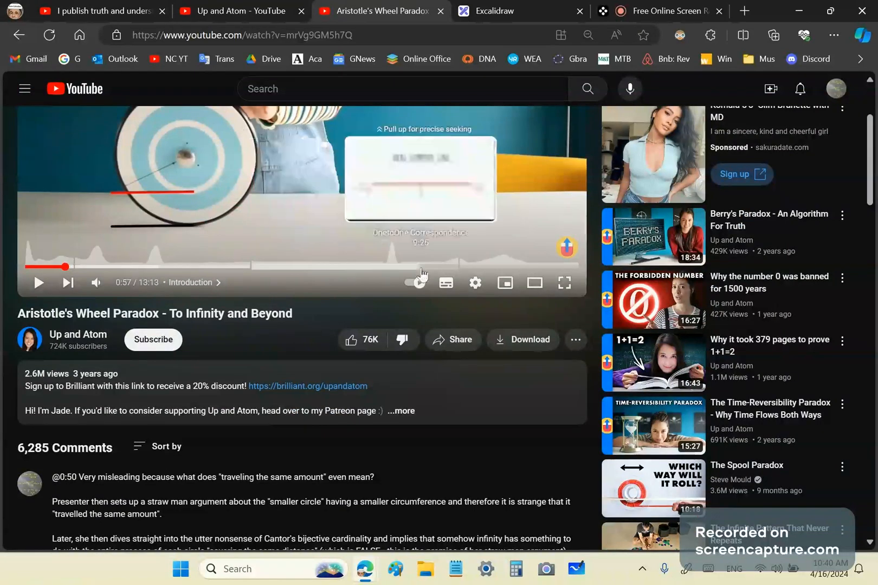
scroll(down, 3)
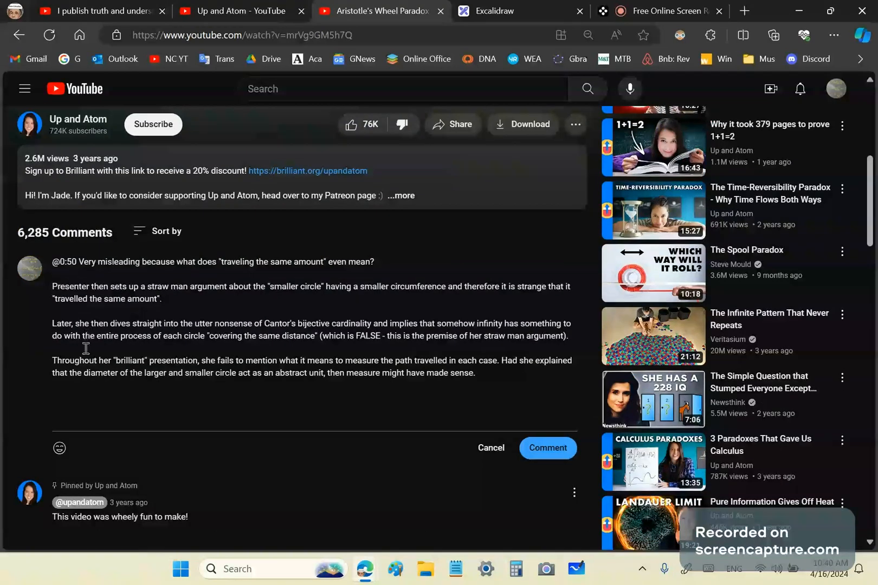
mouse_move(182, 360)
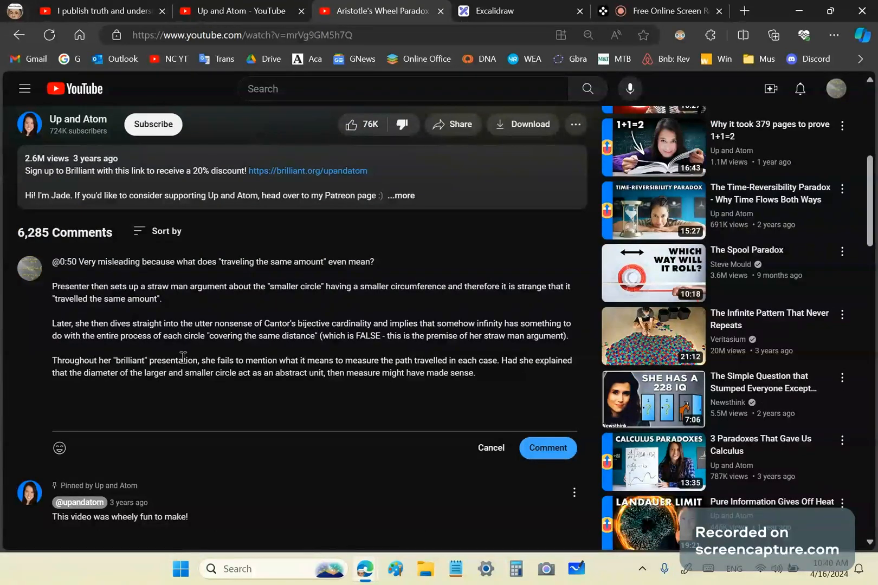
mouse_move(186, 356)
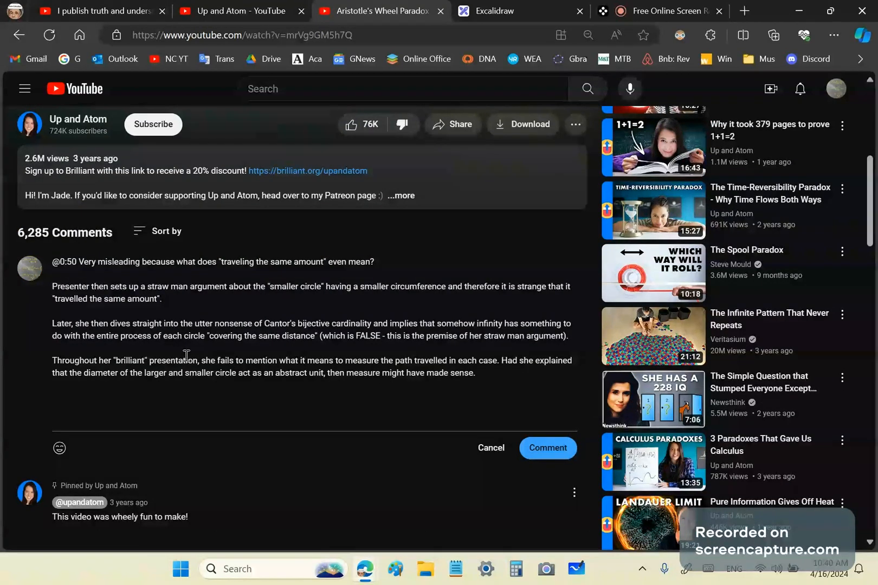
mouse_move(193, 383)
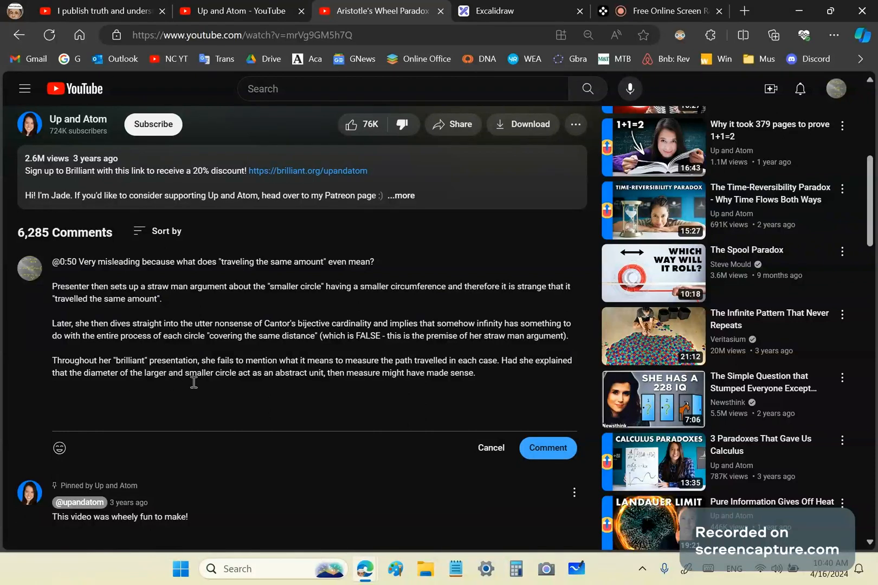
mouse_move(288, 404)
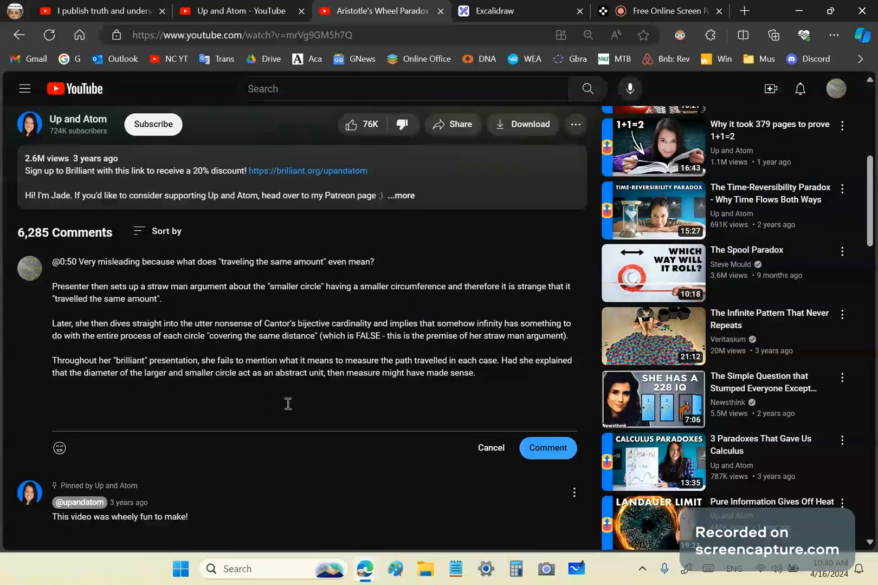
mouse_move(291, 400)
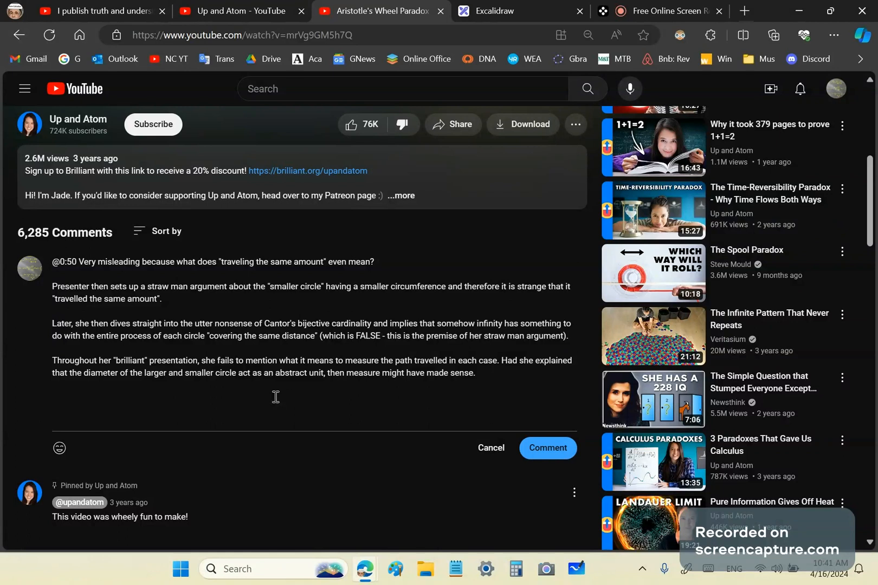
mouse_move(124, 315)
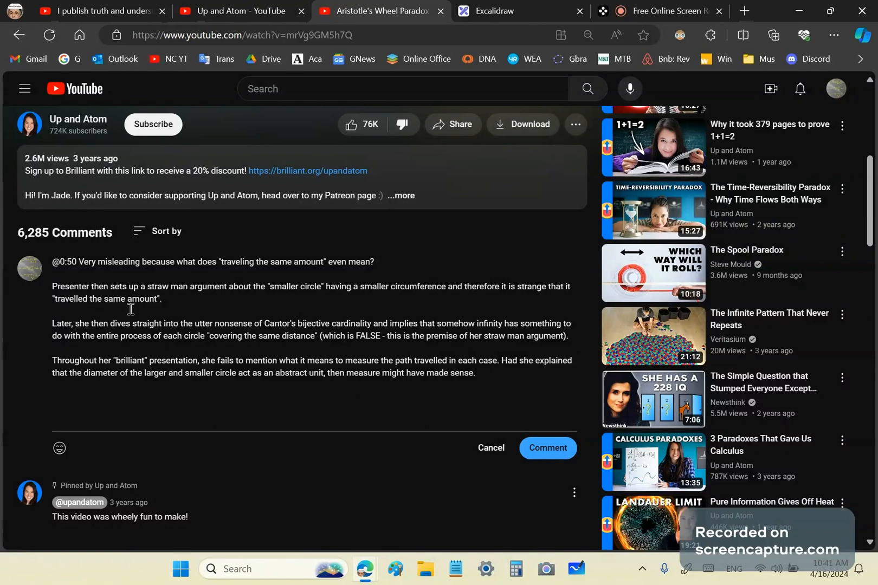
mouse_move(158, 299)
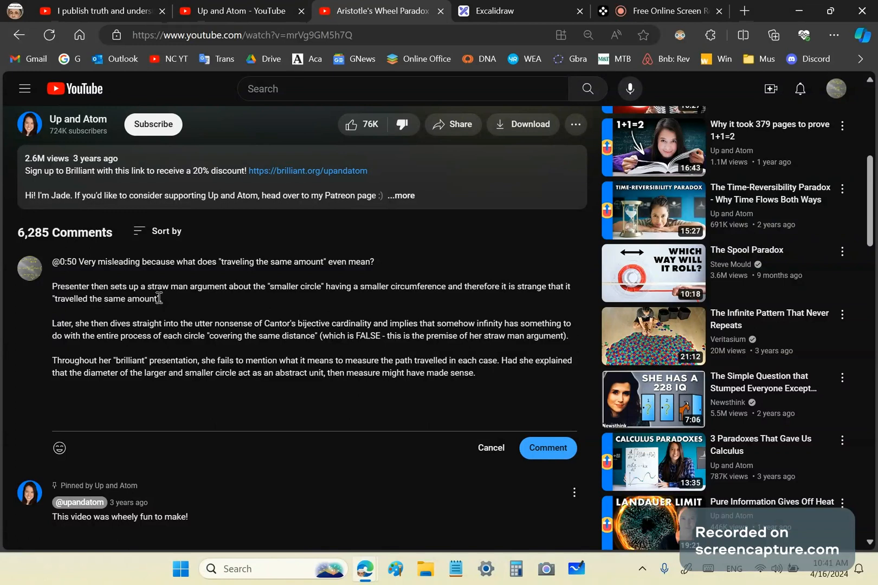
mouse_move(169, 329)
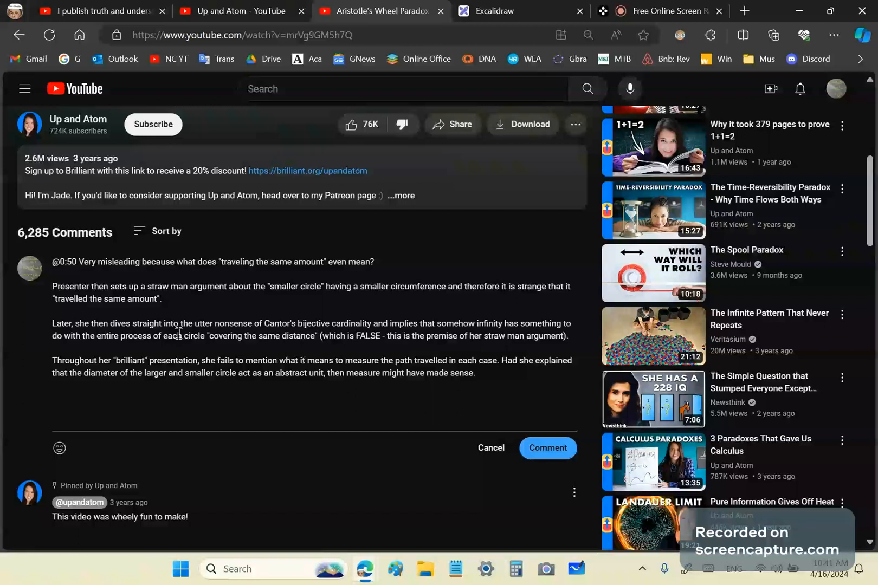
Sketch a small and a large circle in Excalidraw, each crossed by a horizontal line.
click(499, 10)
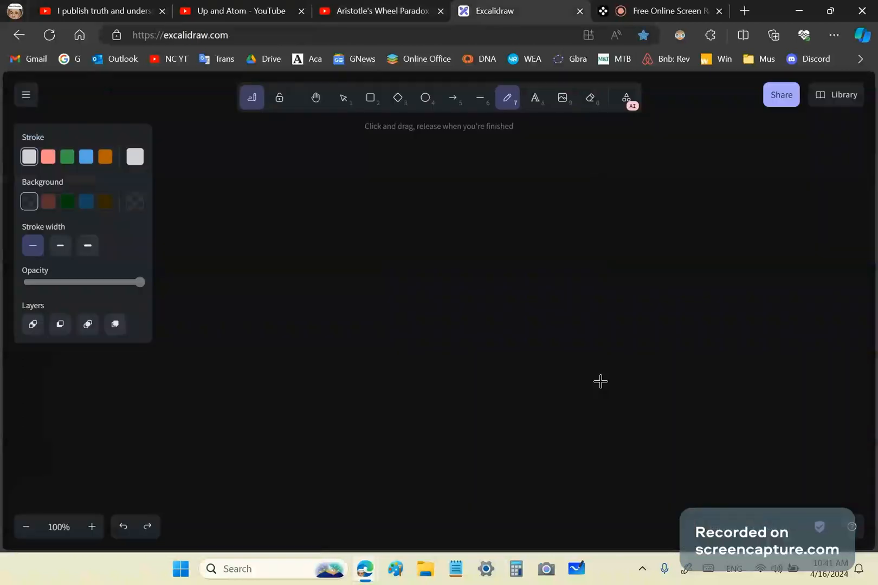
drag(347, 235, 644, 336)
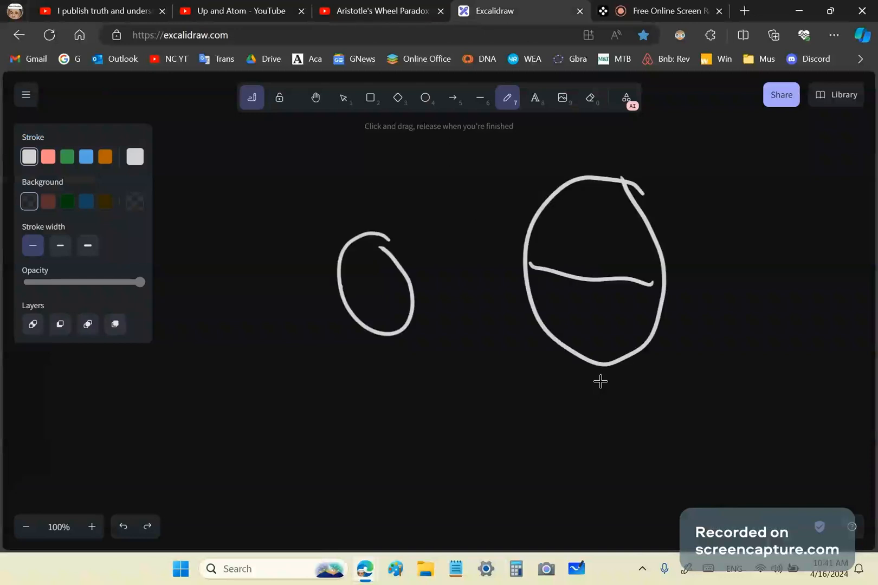
drag(340, 291, 414, 292)
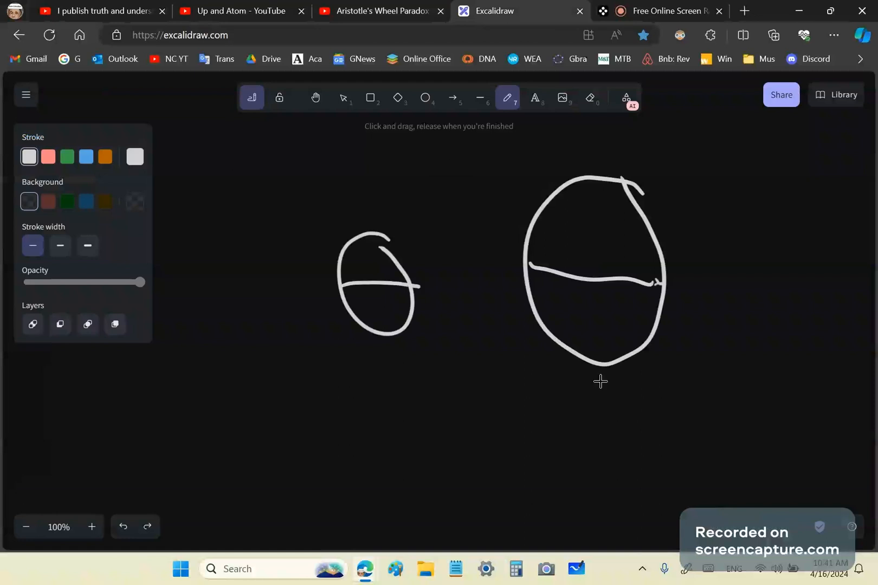
mouse_move(774, 155)
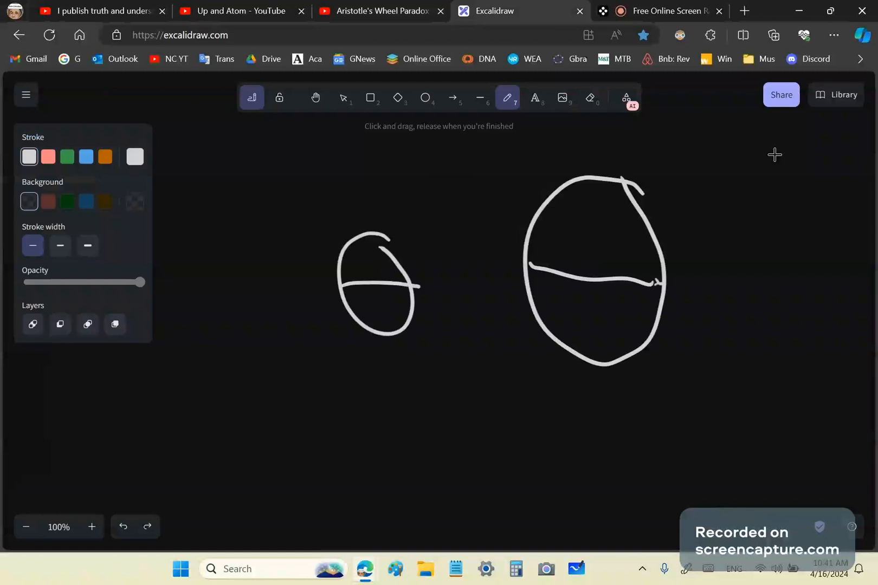
Return to the Aristotle's Wheel Paradox page and review the video, then the unposted comment draft.
click(381, 11)
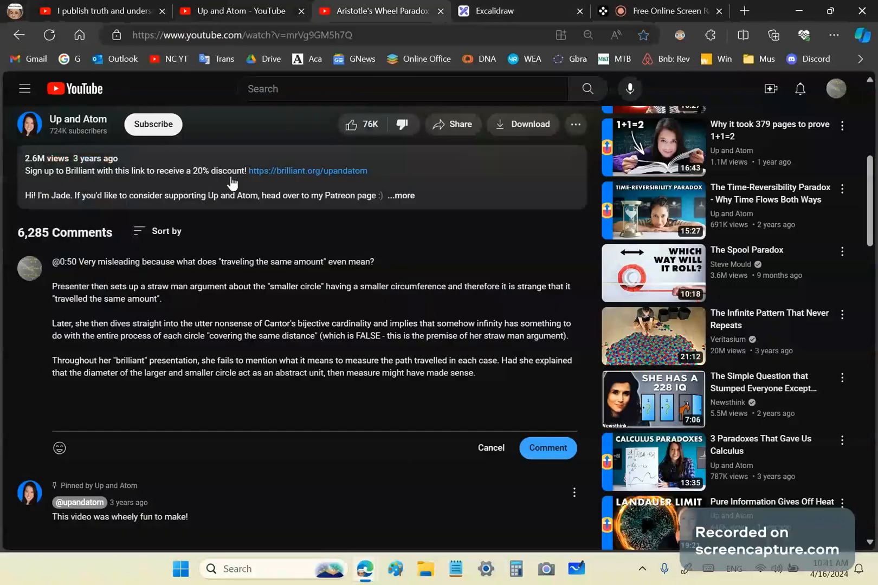
mouse_move(31, 377)
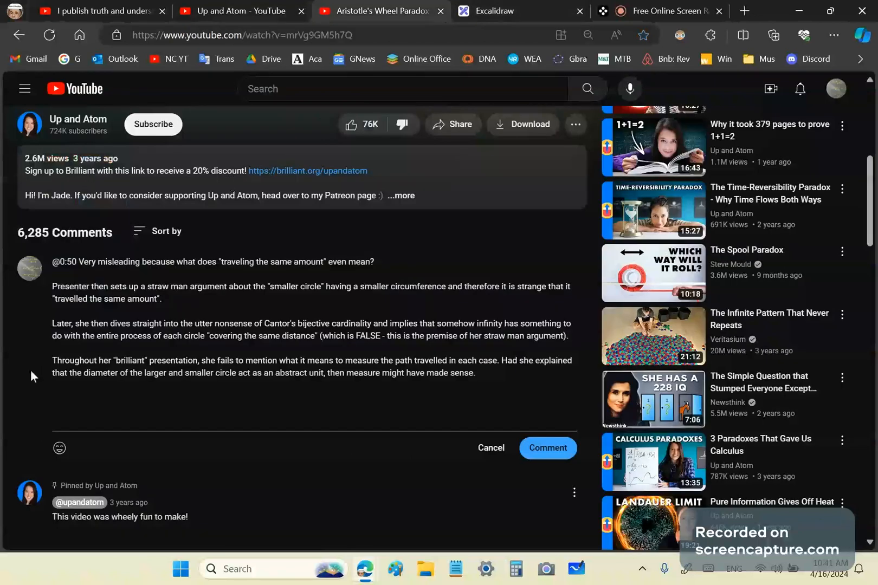
mouse_move(179, 365)
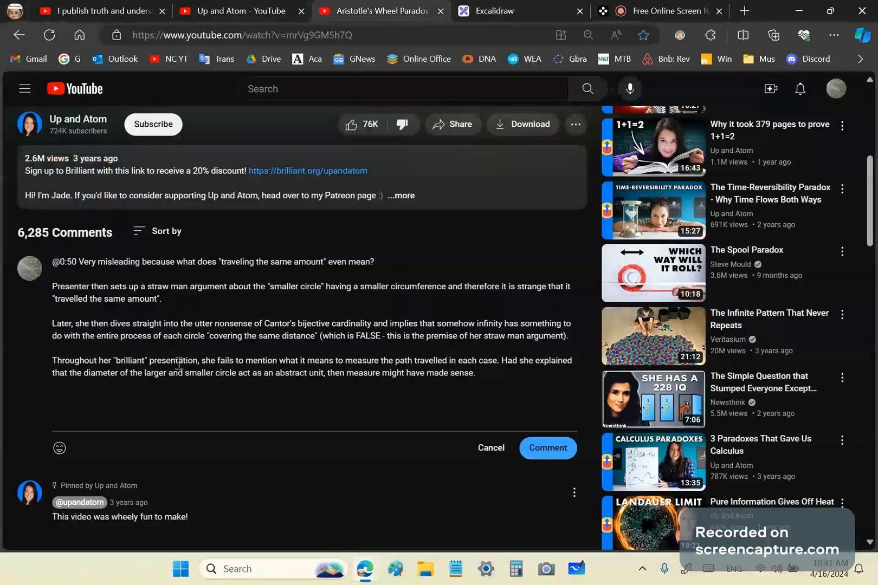
mouse_move(290, 361)
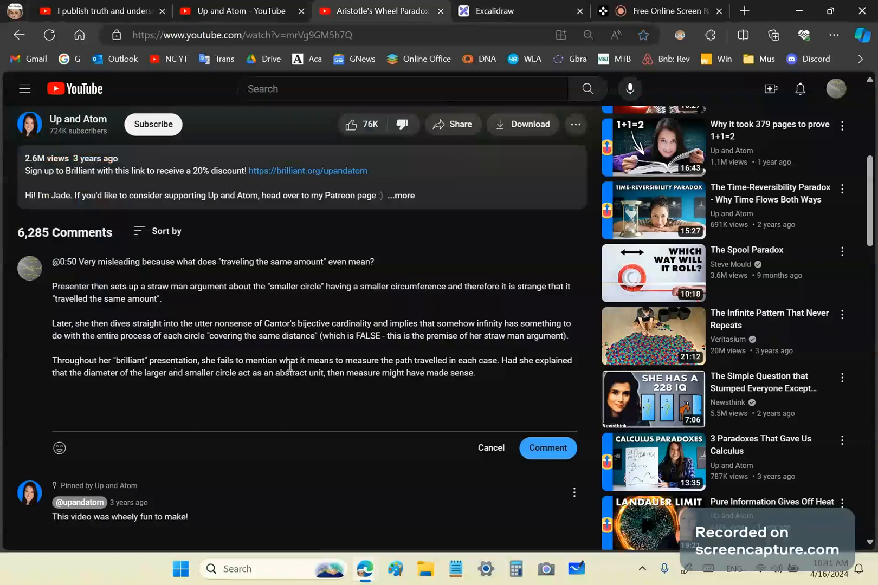
mouse_move(337, 350)
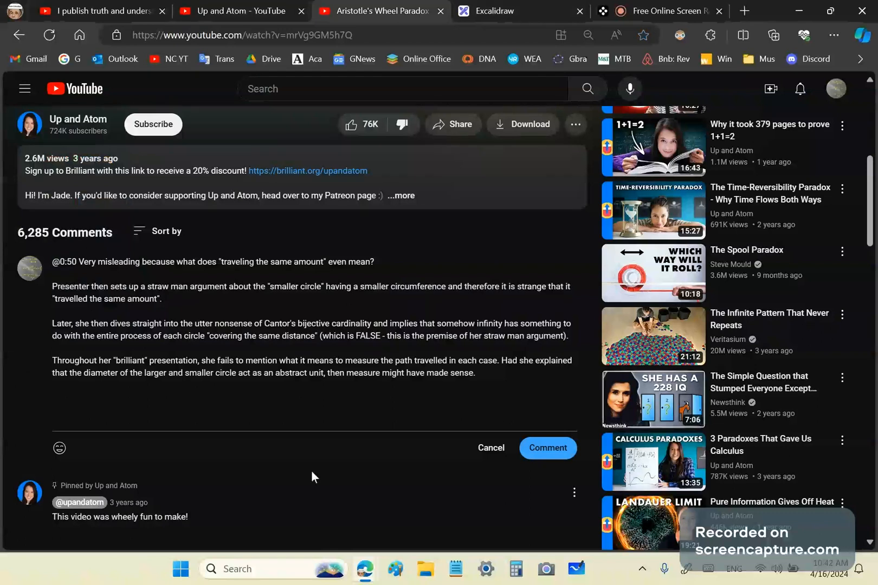
mouse_move(194, 416)
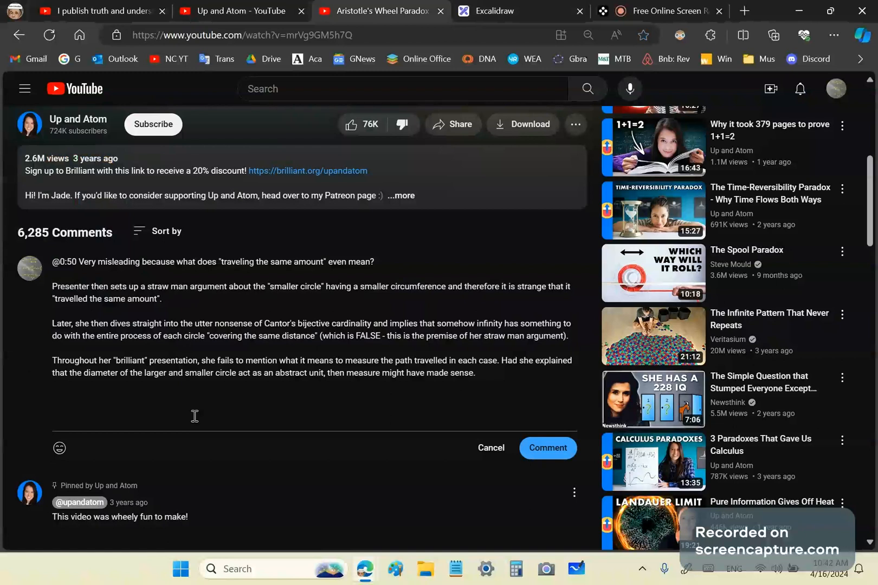
mouse_move(341, 423)
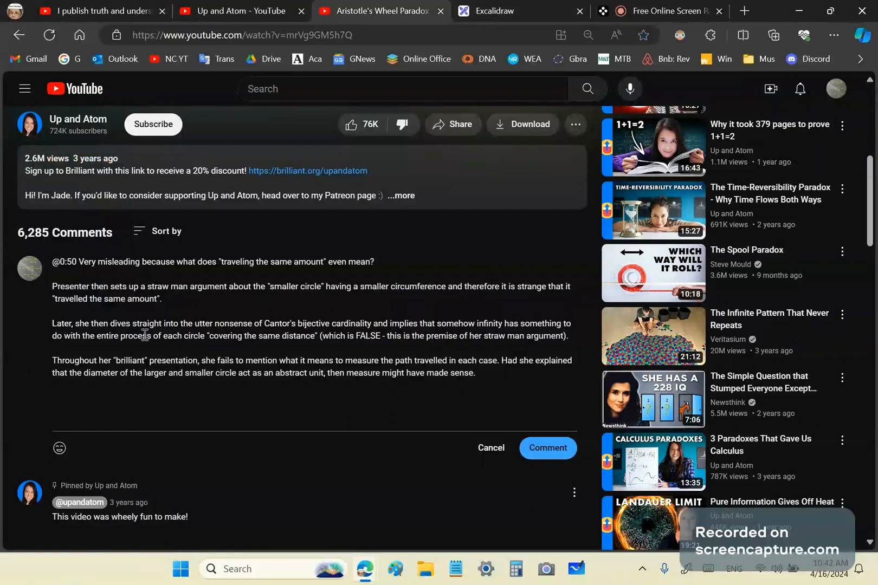
scroll(up, 3)
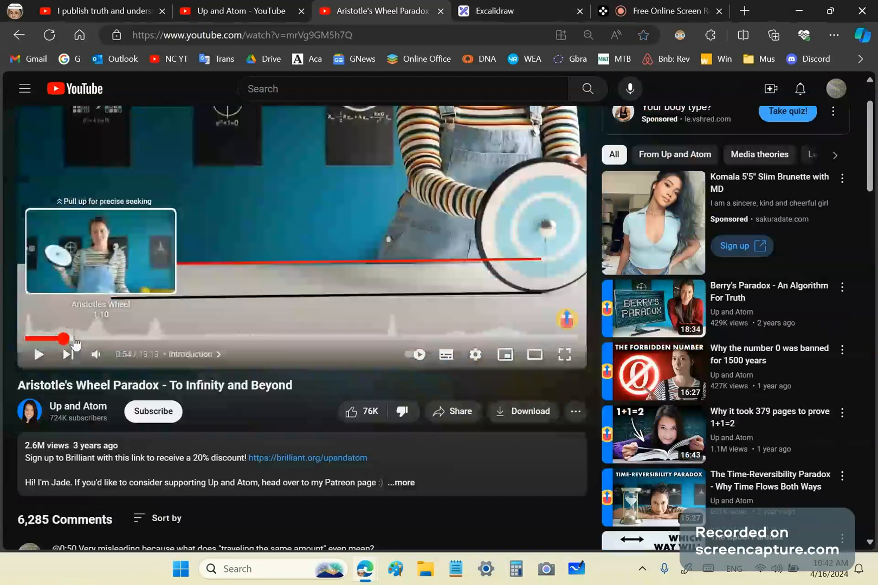
mouse_move(186, 316)
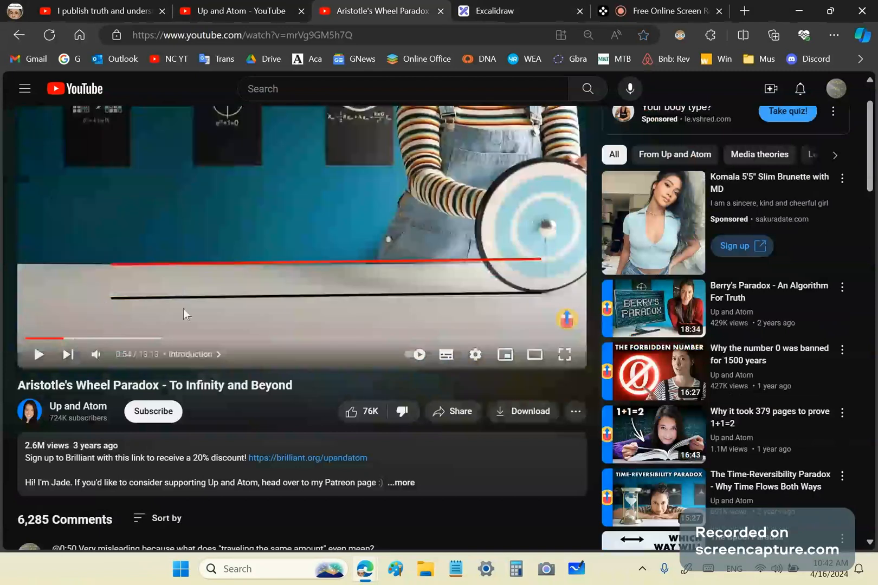
scroll(down, 3)
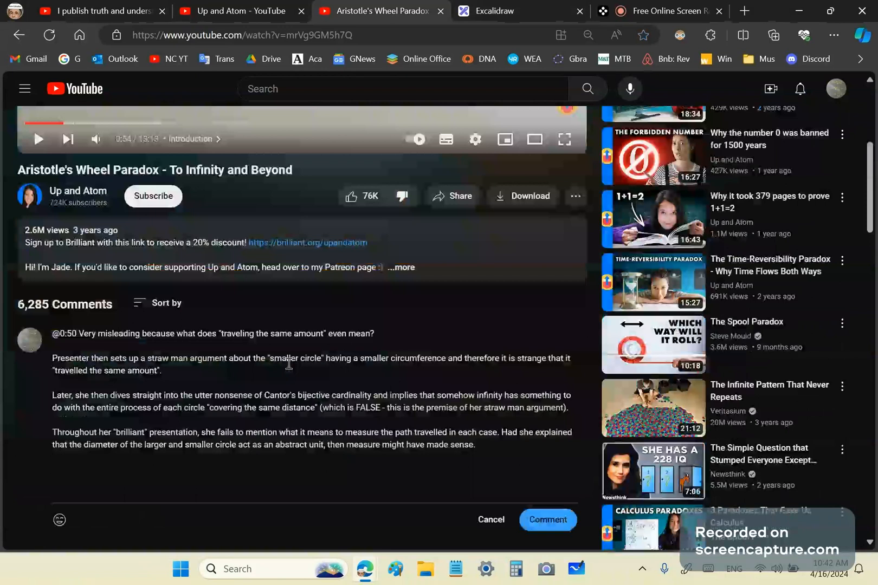
mouse_move(418, 368)
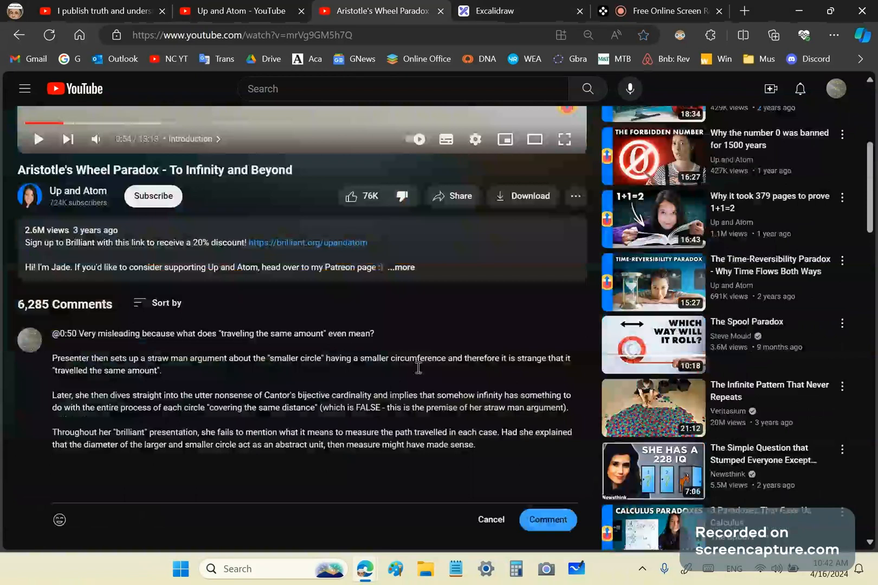
mouse_move(422, 359)
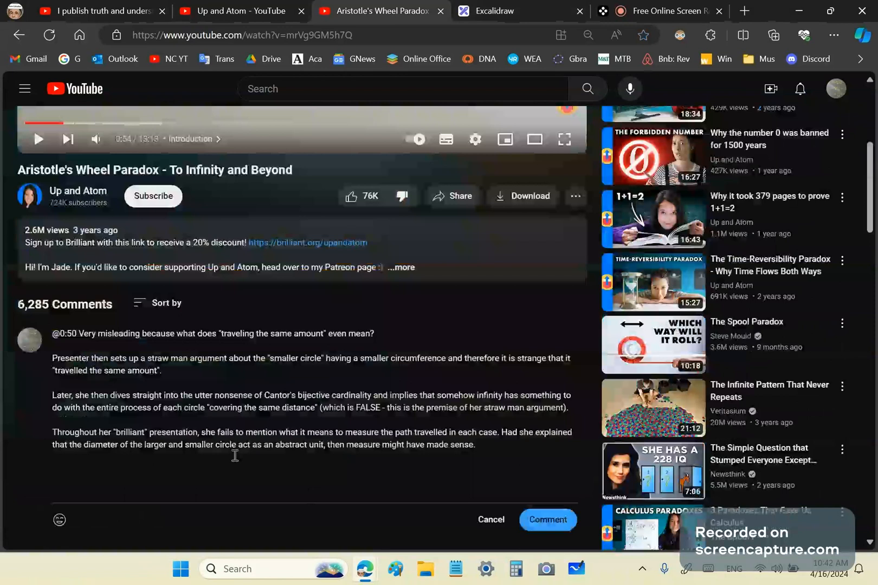
mouse_move(91, 474)
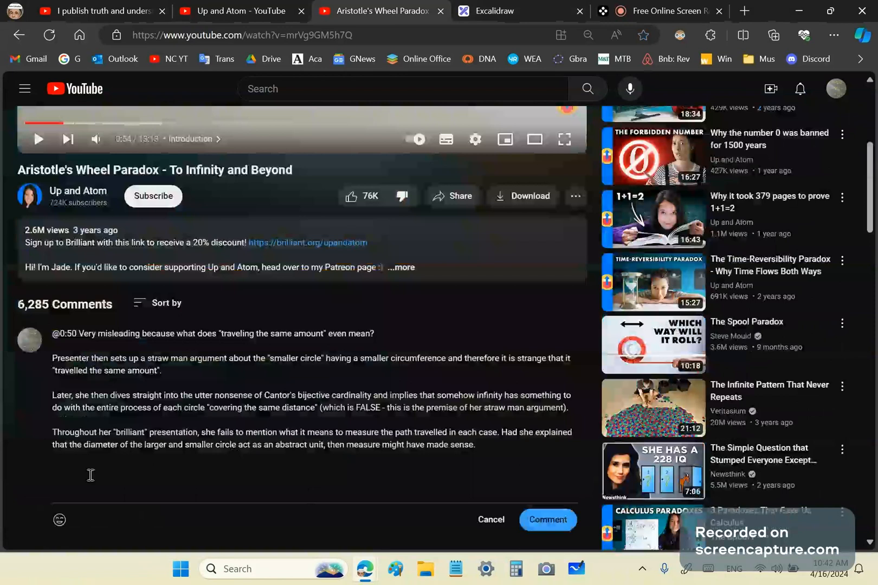
mouse_move(275, 491)
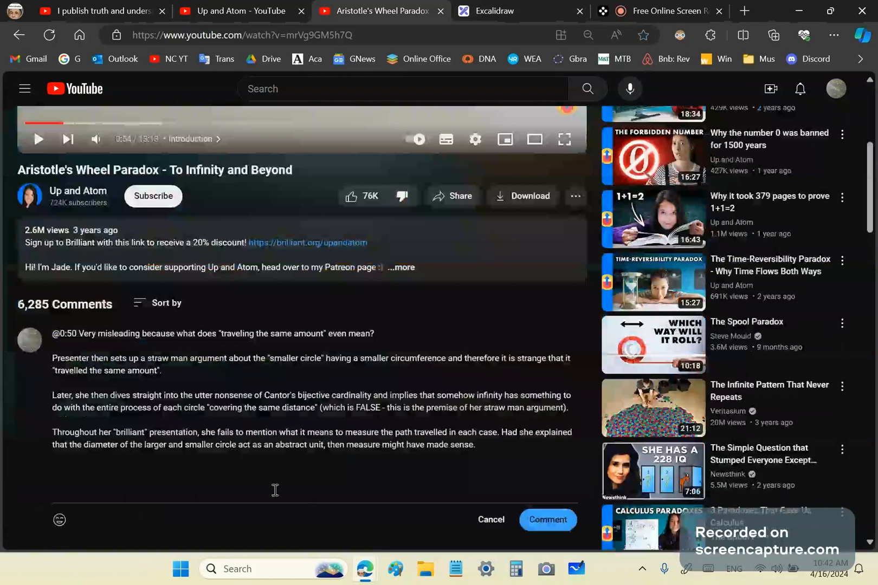
mouse_move(320, 462)
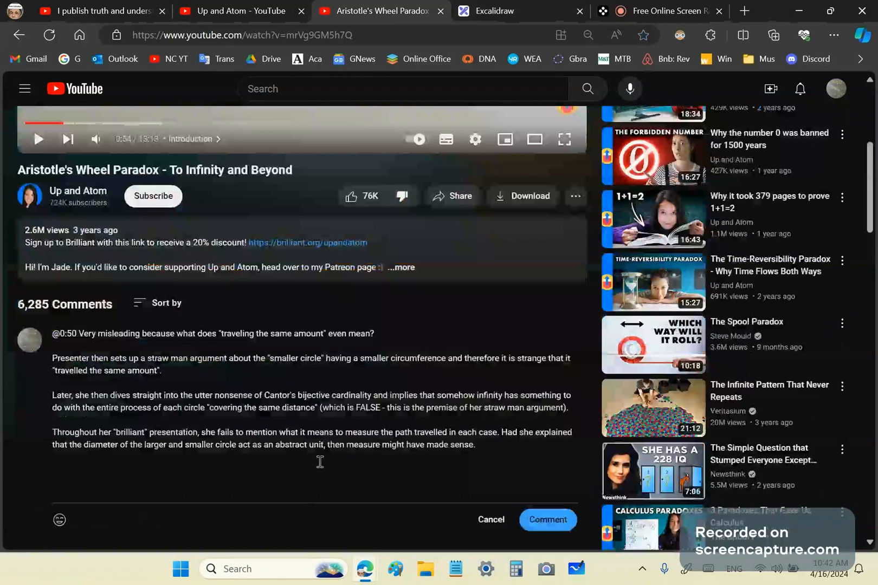
mouse_move(129, 402)
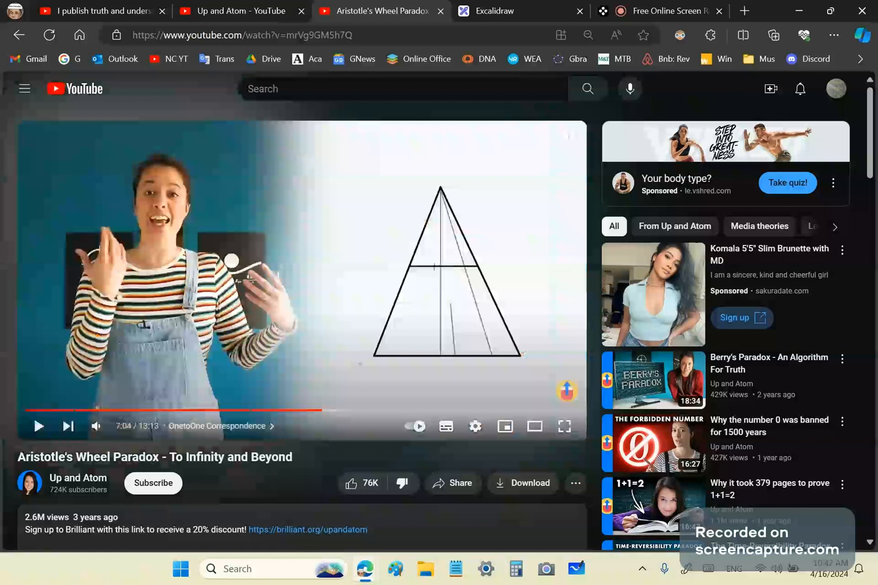
mouse_move(336, 465)
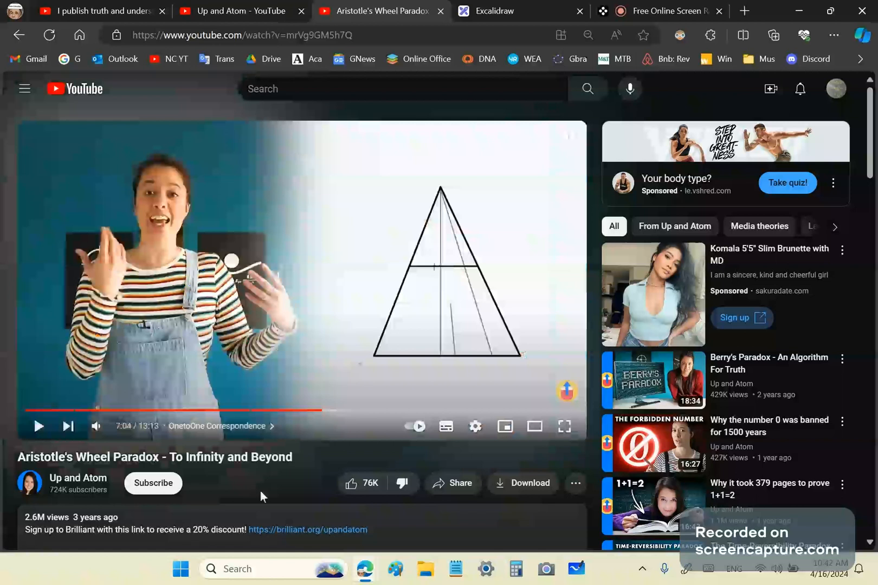
mouse_move(308, 480)
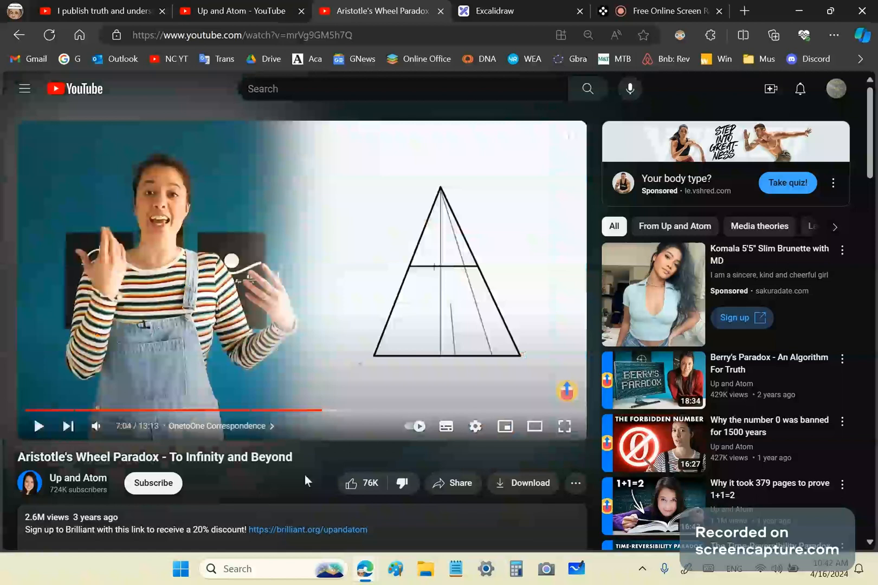
mouse_move(234, 457)
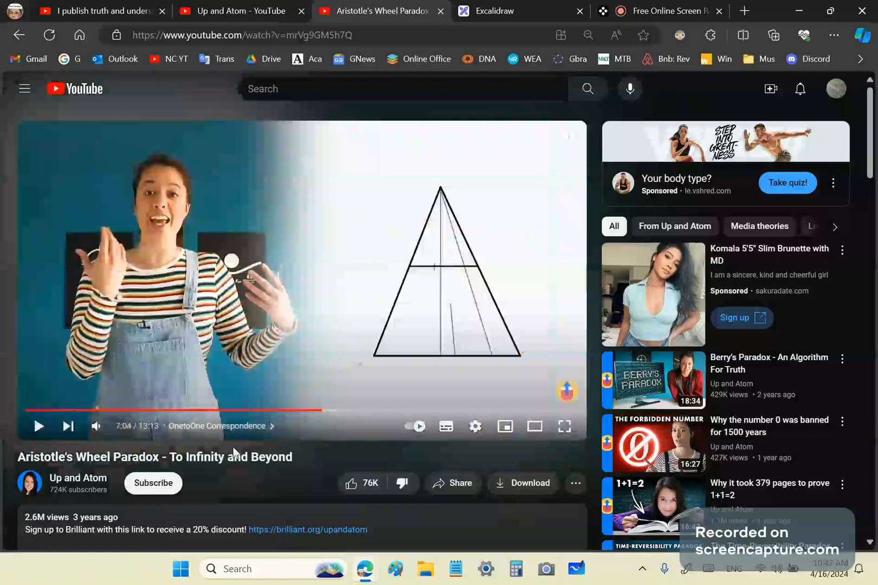
mouse_move(15, 362)
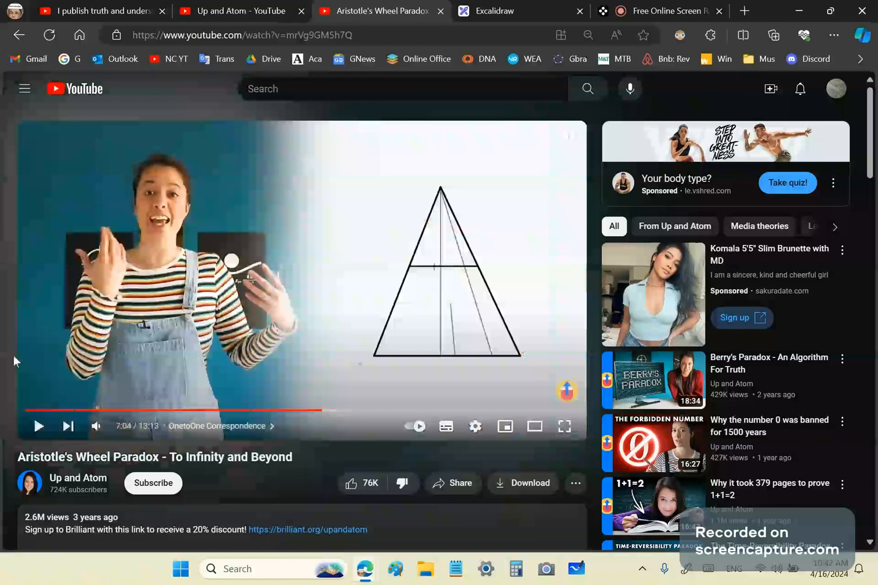
mouse_move(5, 342)
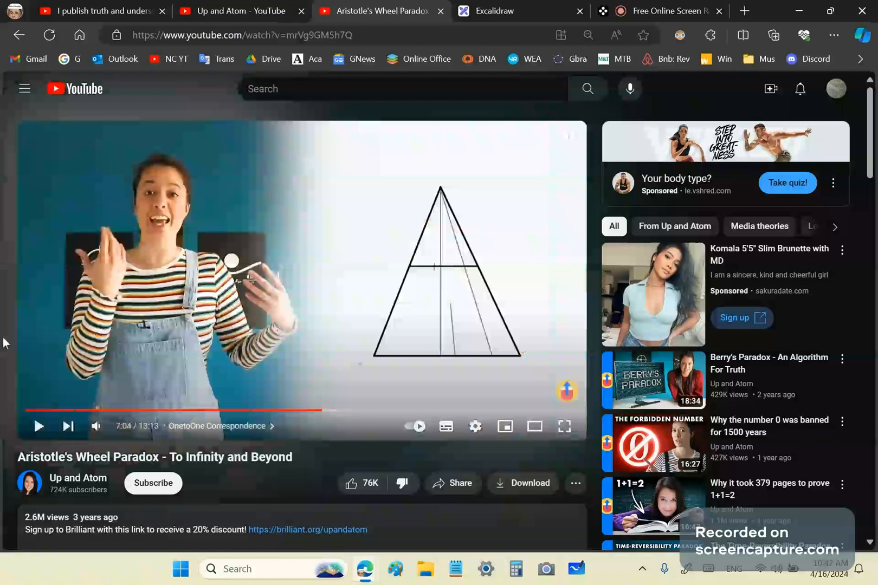
mouse_move(4, 309)
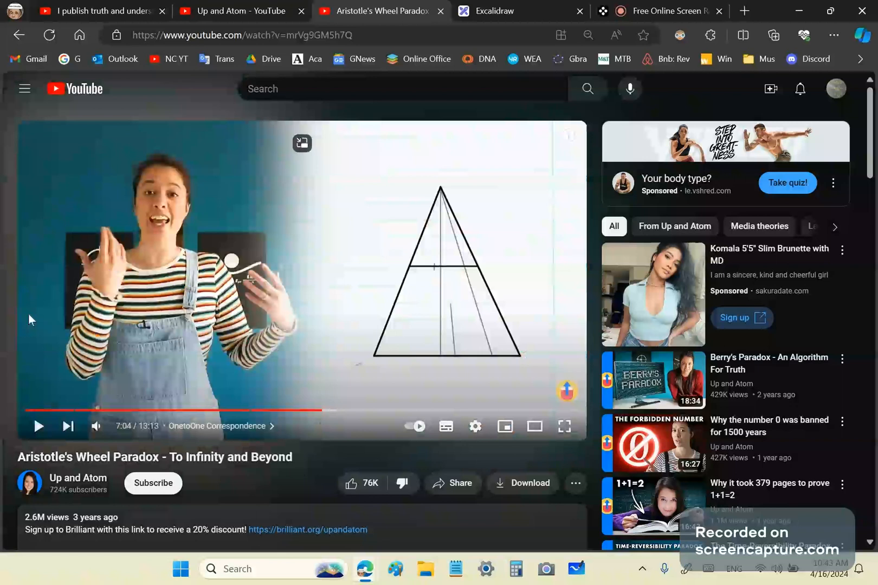
mouse_move(94, 345)
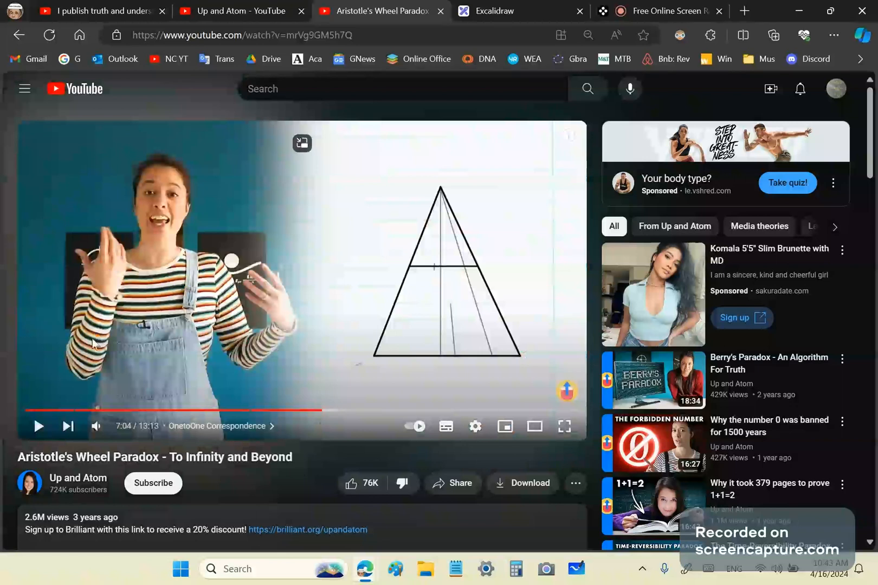
mouse_move(338, 473)
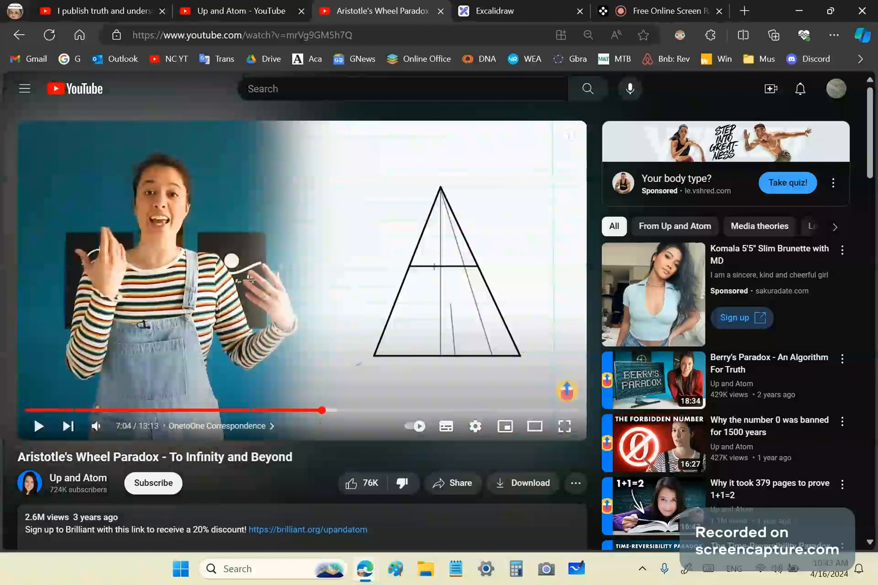
Move down the watch page below the paused player.
scroll(down, 3)
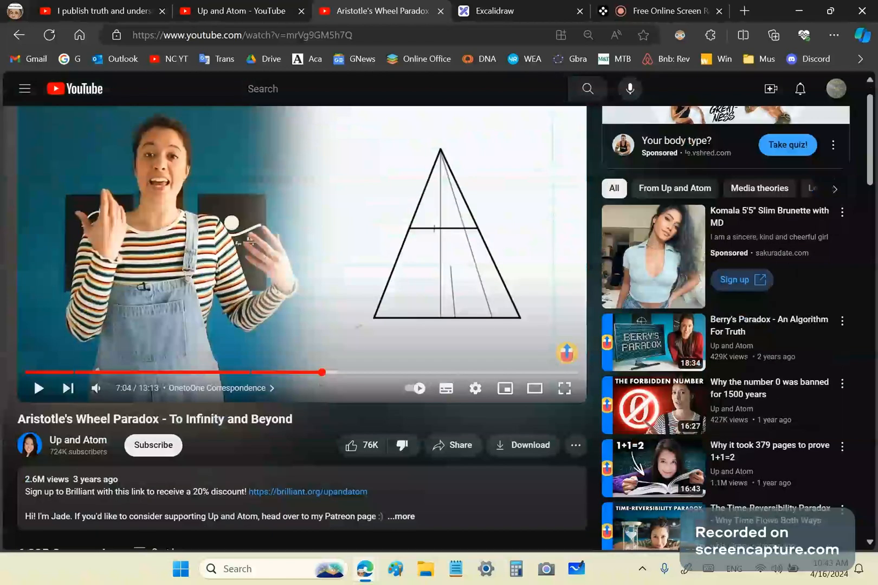
mouse_move(336, 416)
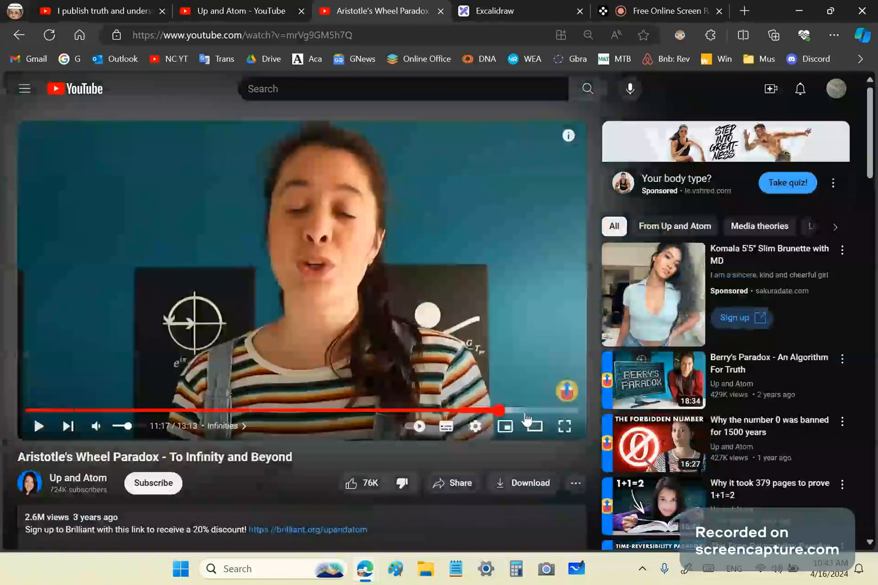
mouse_move(41, 415)
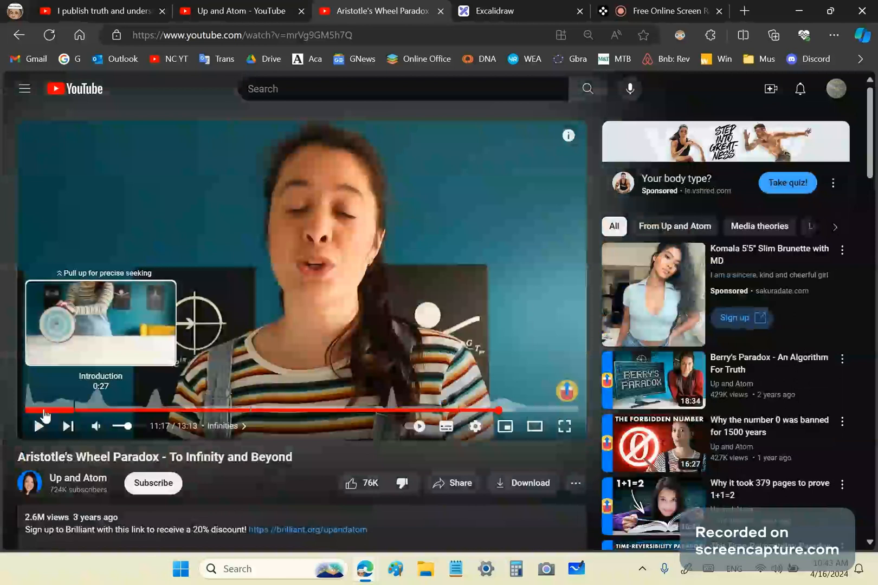
Seek the video back to its introduction and move down to the description and Comments header.
click(35, 411)
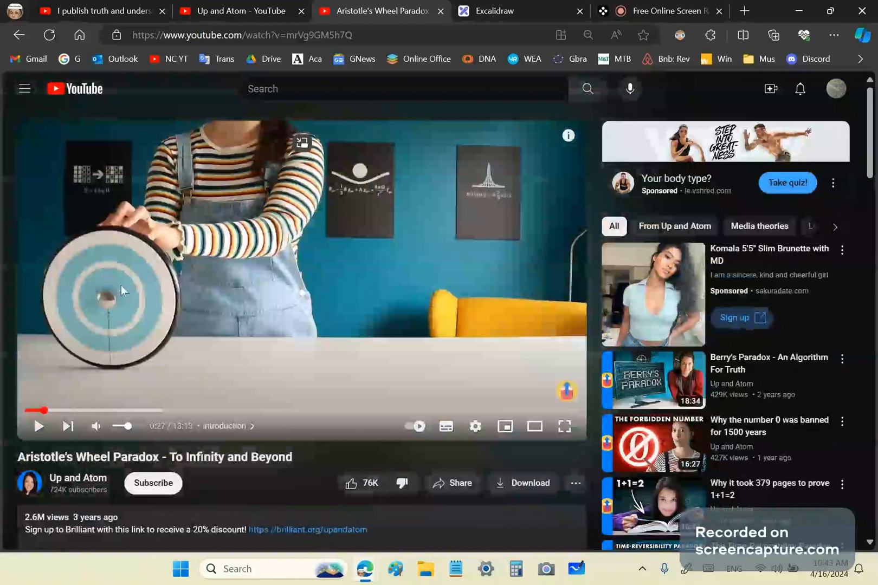
mouse_move(77, 380)
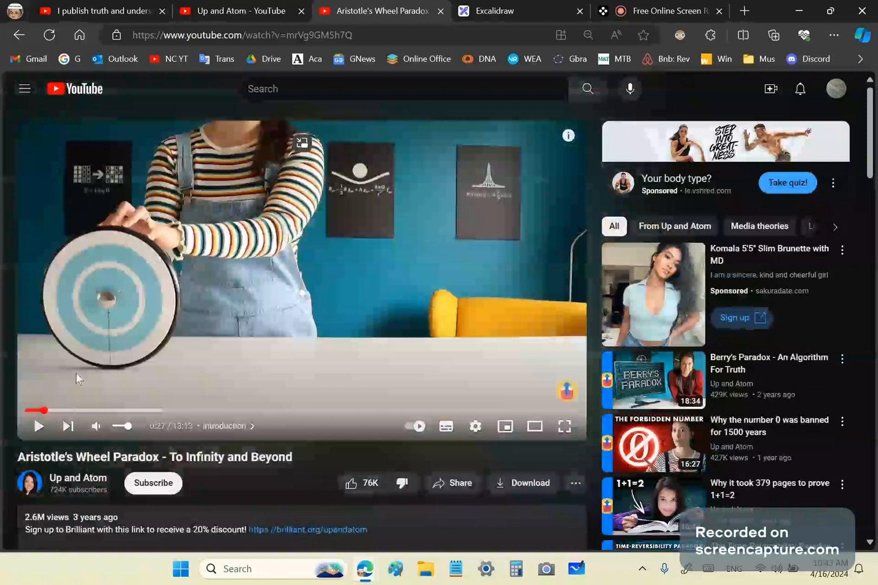
mouse_move(300, 482)
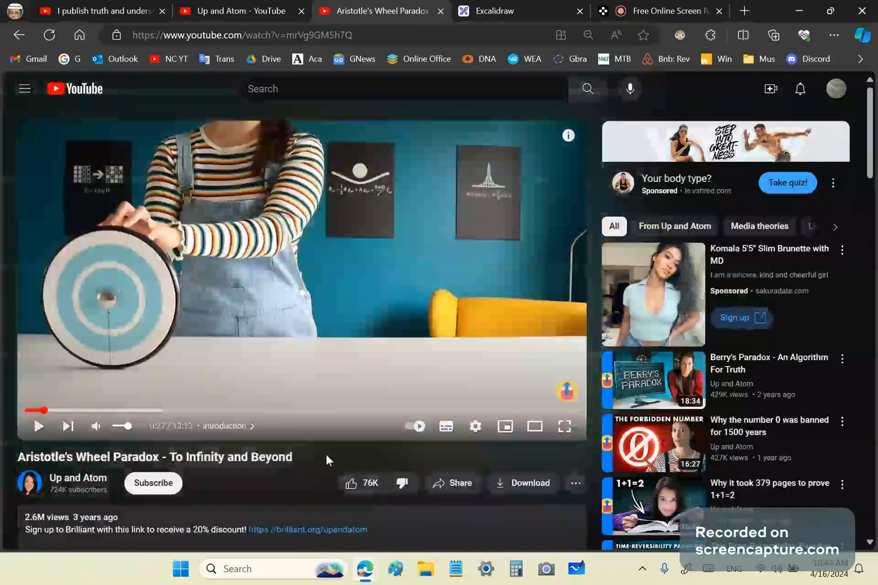
mouse_move(268, 493)
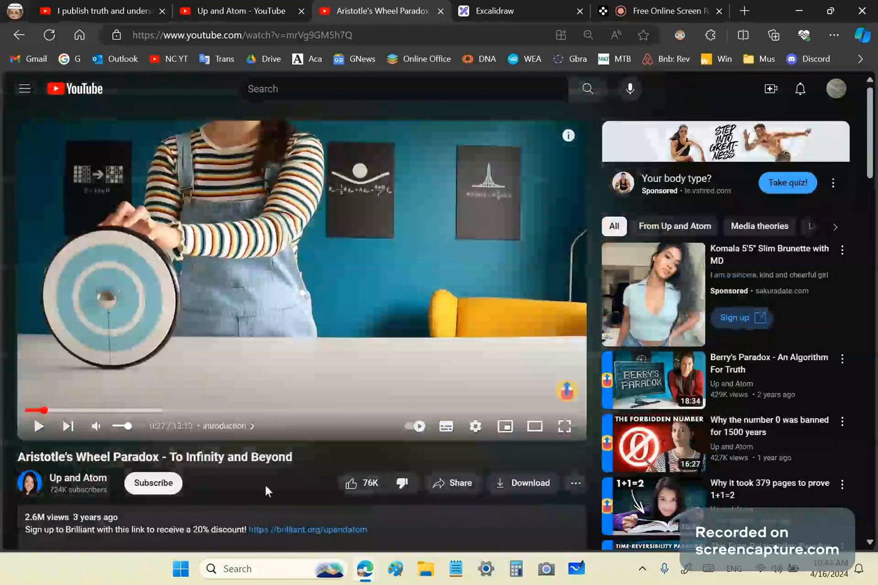
mouse_move(249, 487)
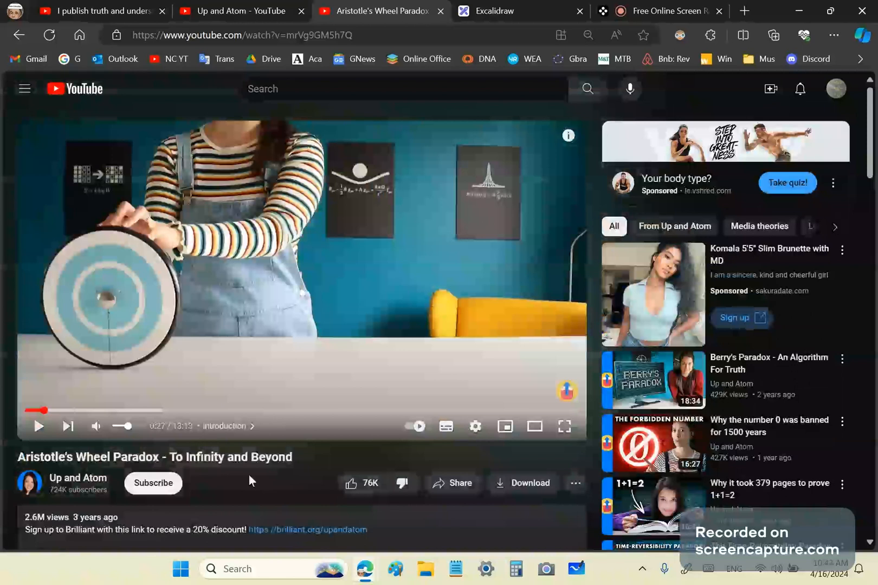
mouse_move(249, 474)
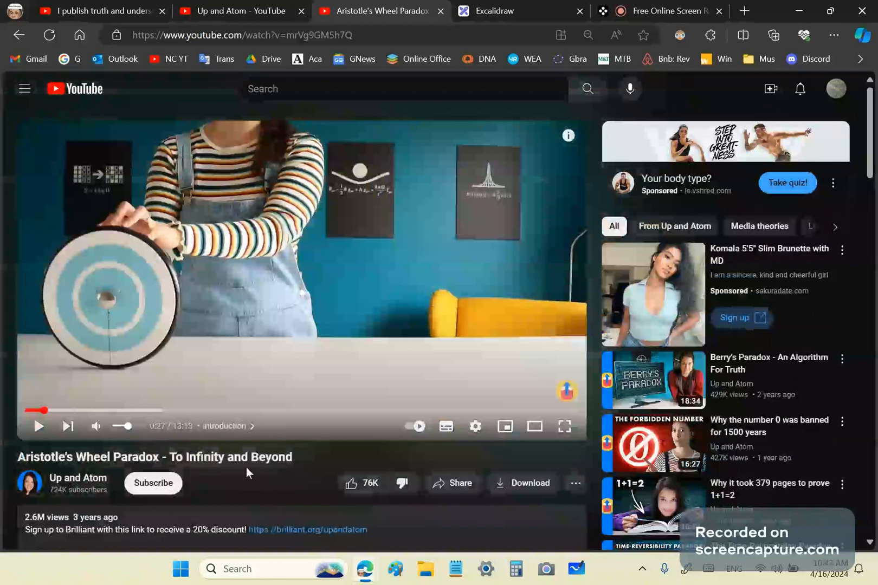
mouse_move(224, 454)
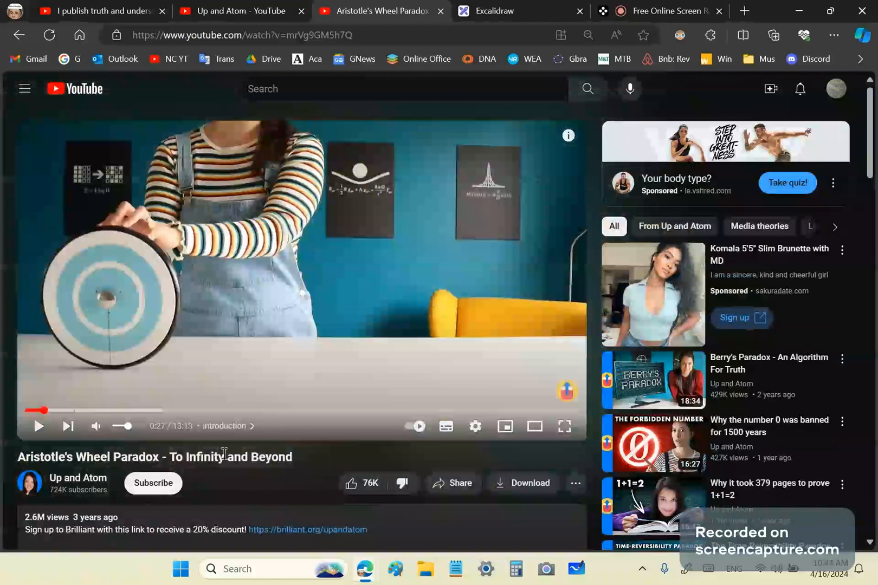
mouse_move(308, 483)
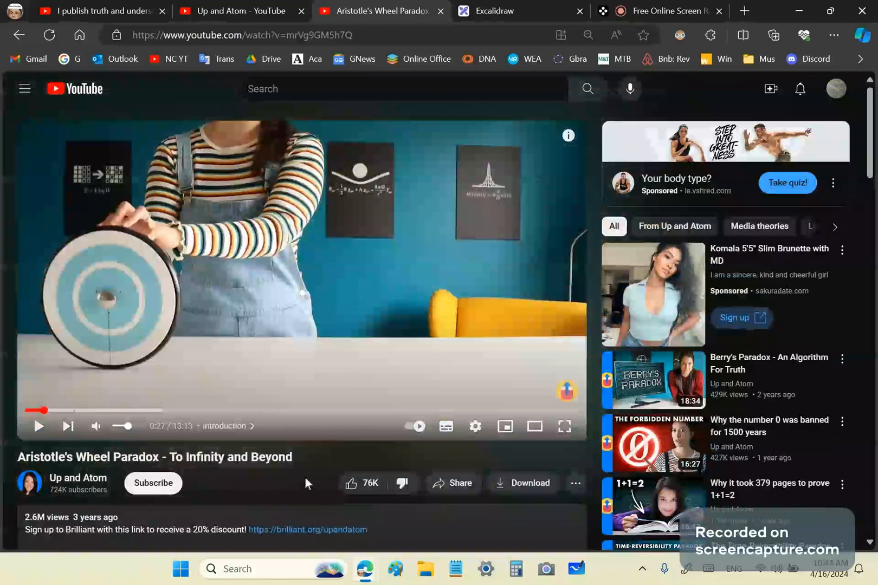
mouse_move(206, 428)
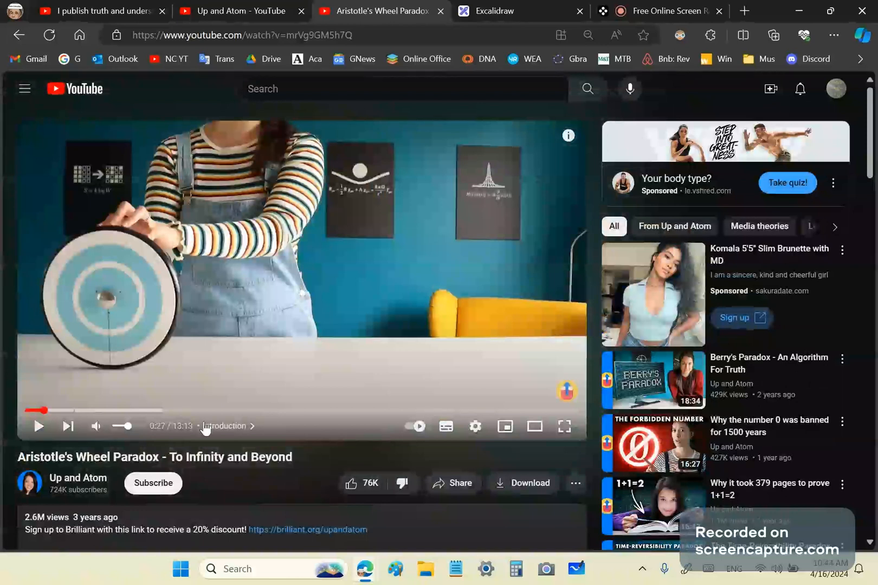
mouse_move(158, 448)
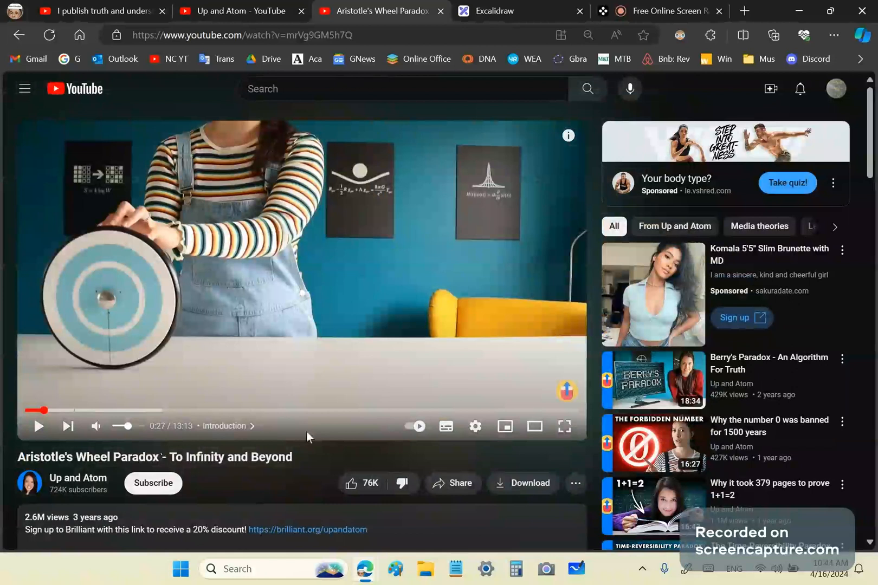
scroll(down, 3)
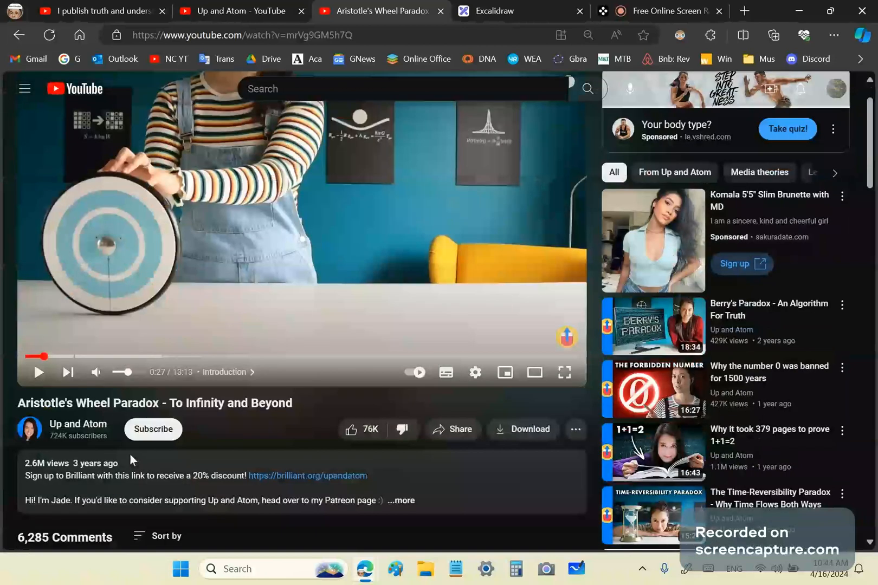
scroll(down, 3)
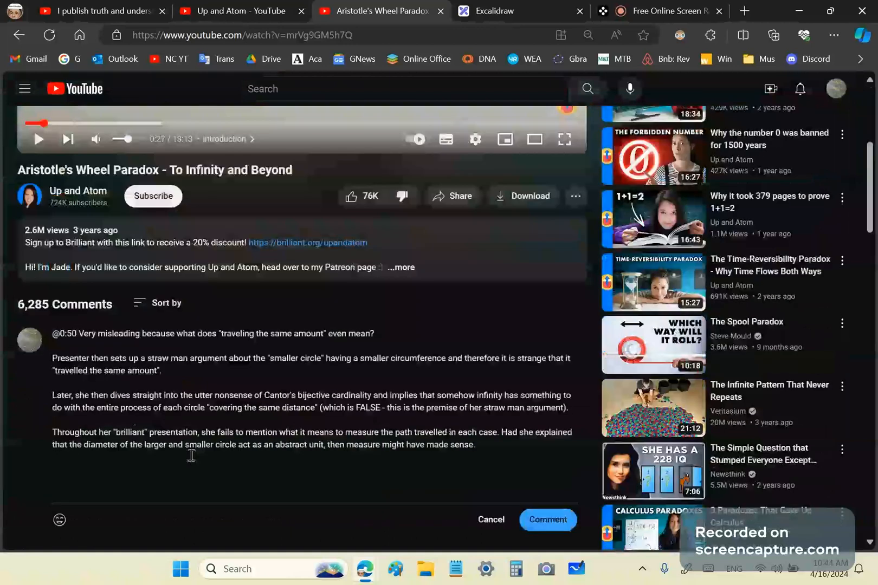
mouse_move(512, 373)
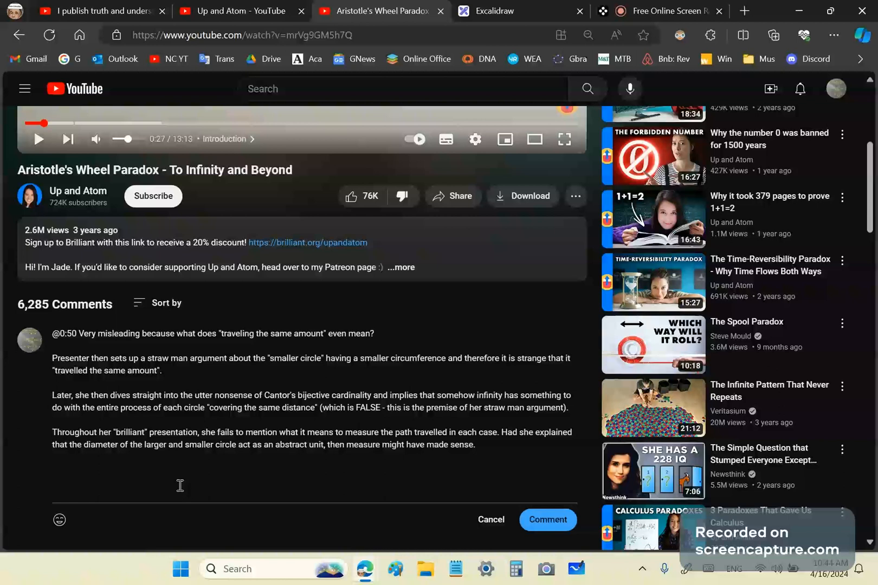
Move past the comment draft and expand the 201 replies under the channel's pinned comment.
scroll(down, 3)
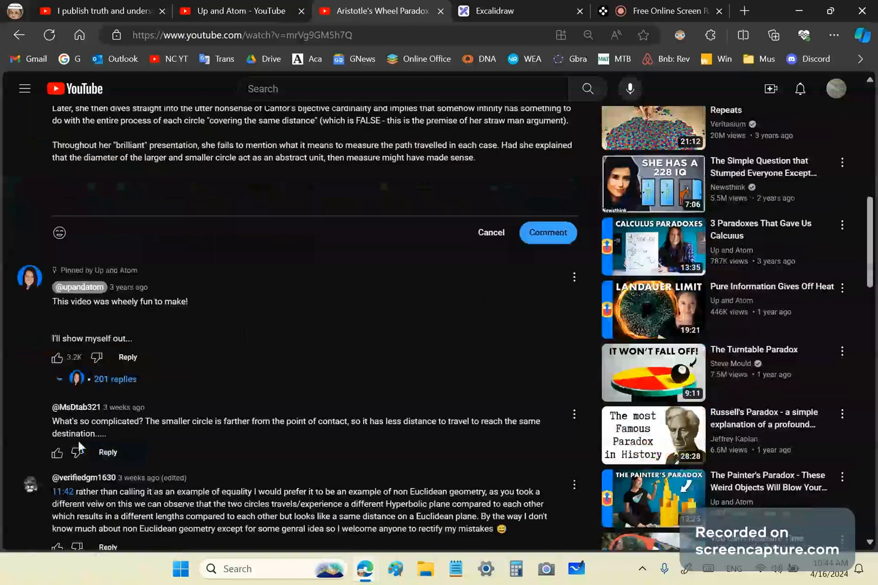
mouse_move(249, 439)
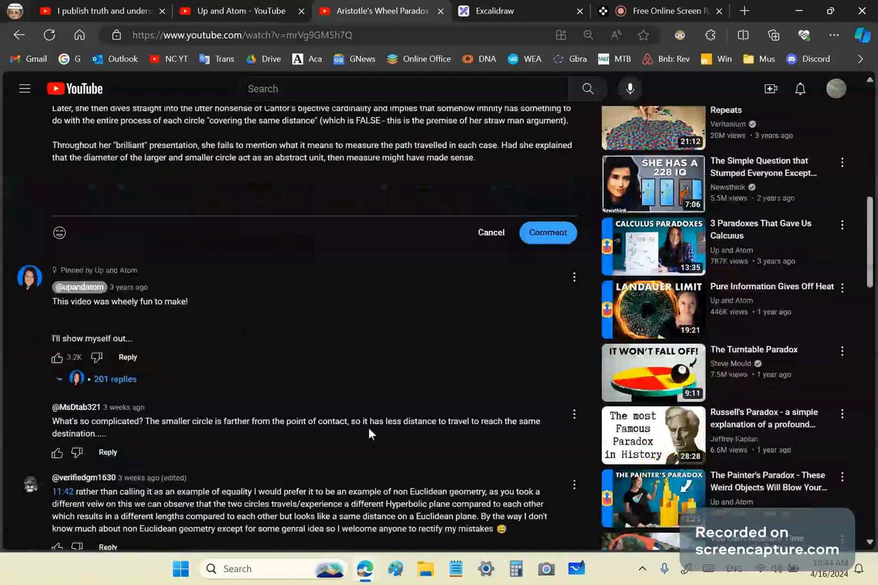
mouse_move(458, 438)
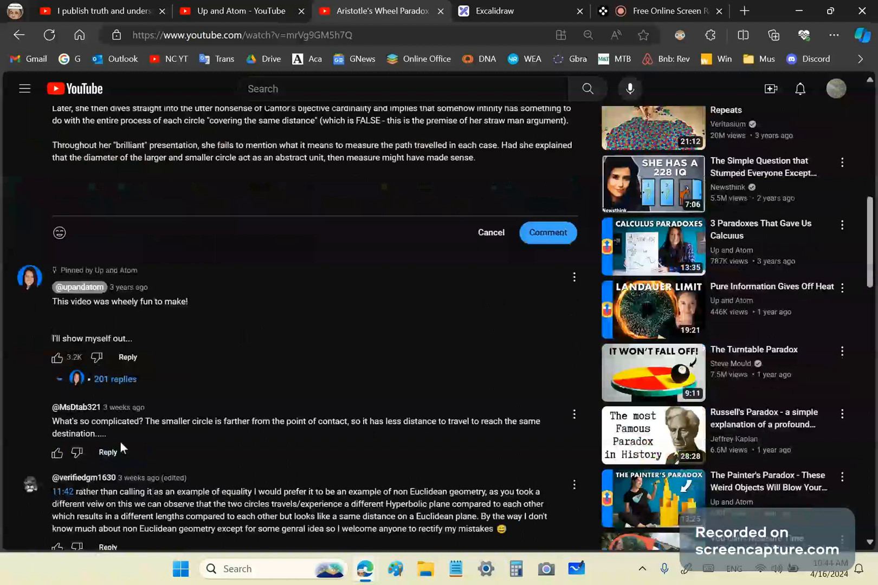
mouse_move(103, 433)
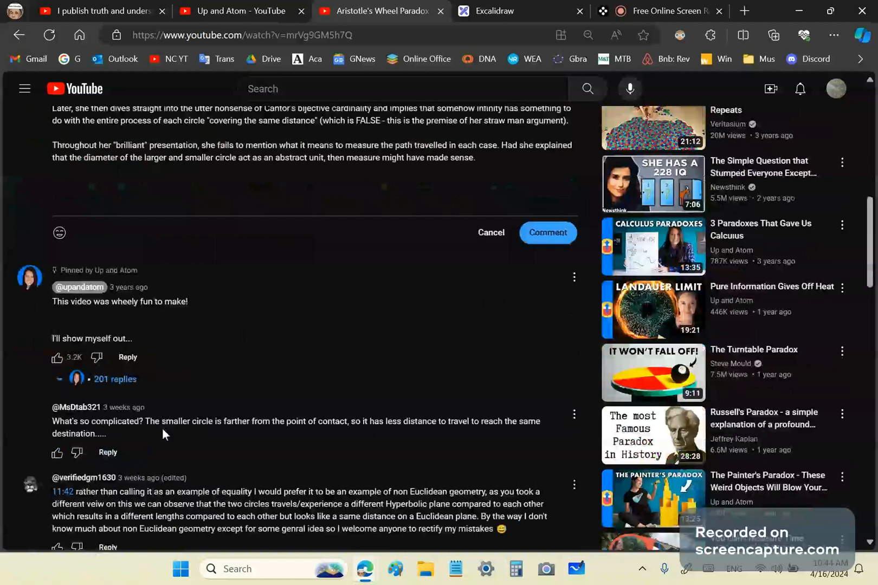
scroll(down, 3)
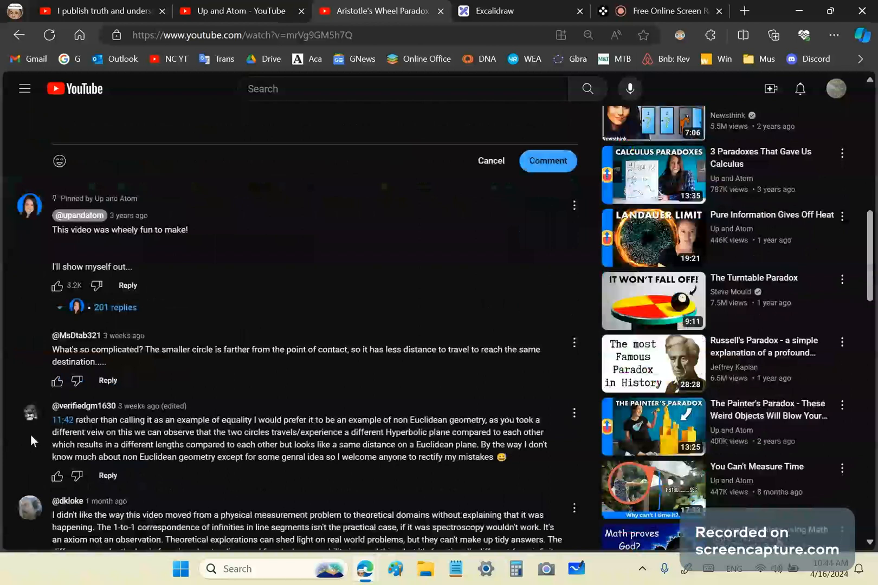
mouse_move(110, 315)
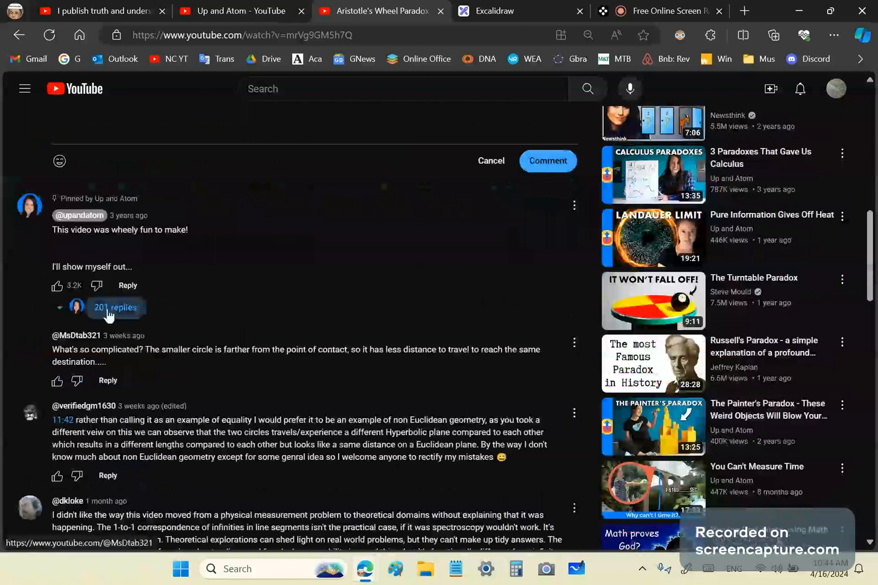
click(115, 308)
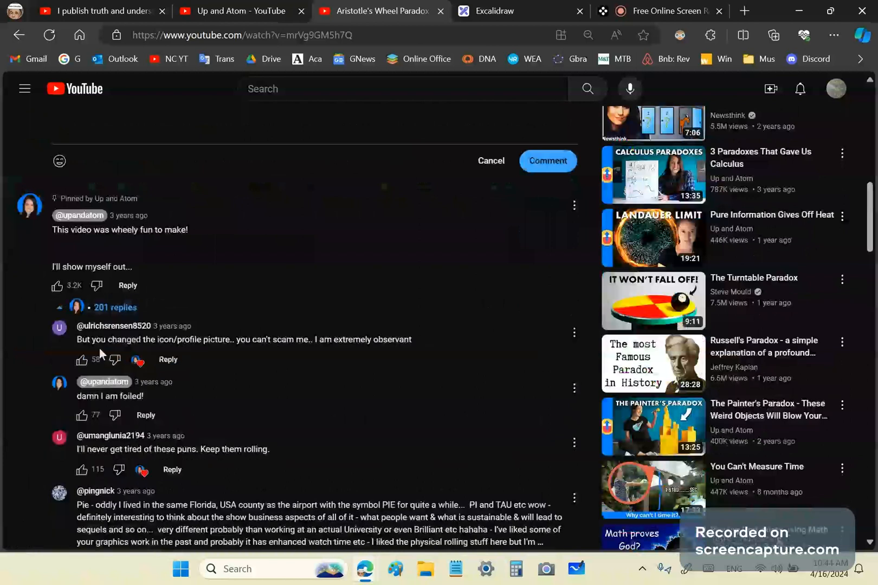
mouse_move(2, 453)
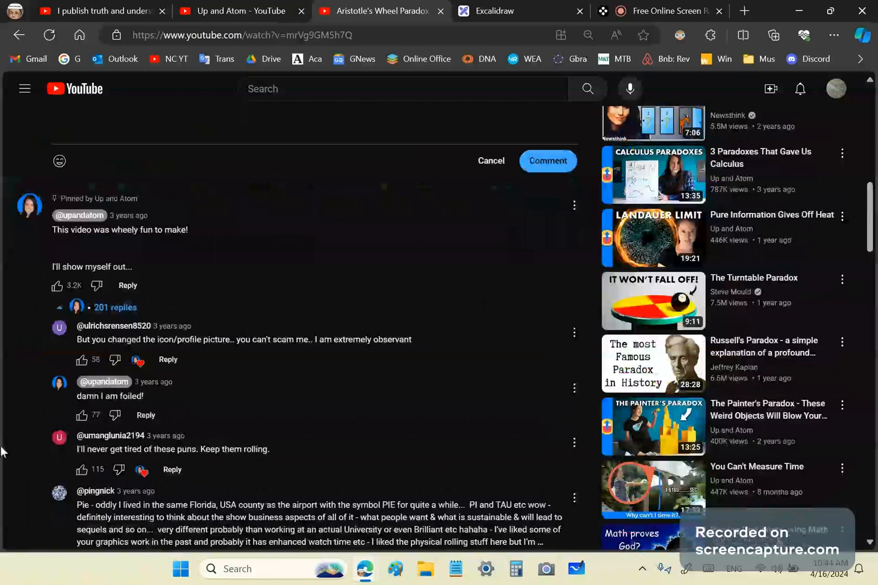
mouse_move(211, 354)
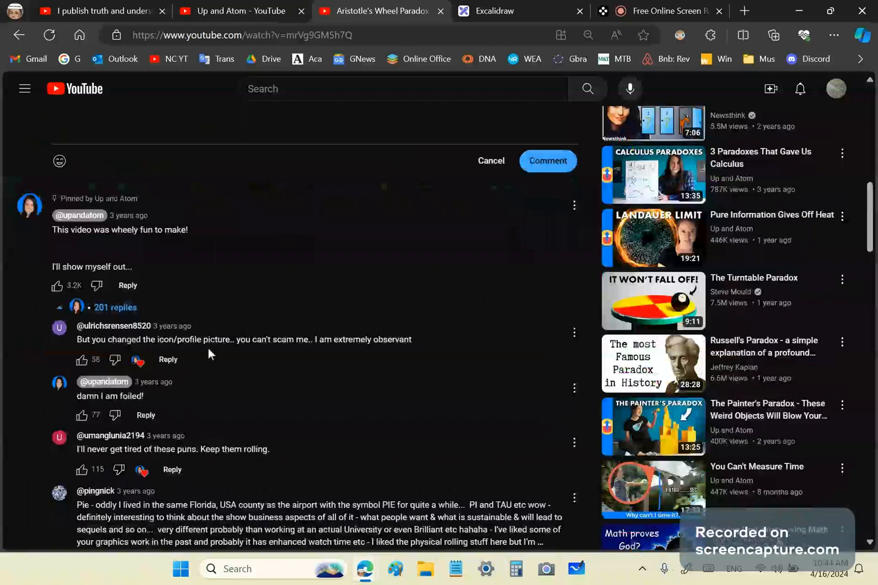
Read down through the pinned comment's replies, including the two-tired motorcycle pun.
scroll(down, 3)
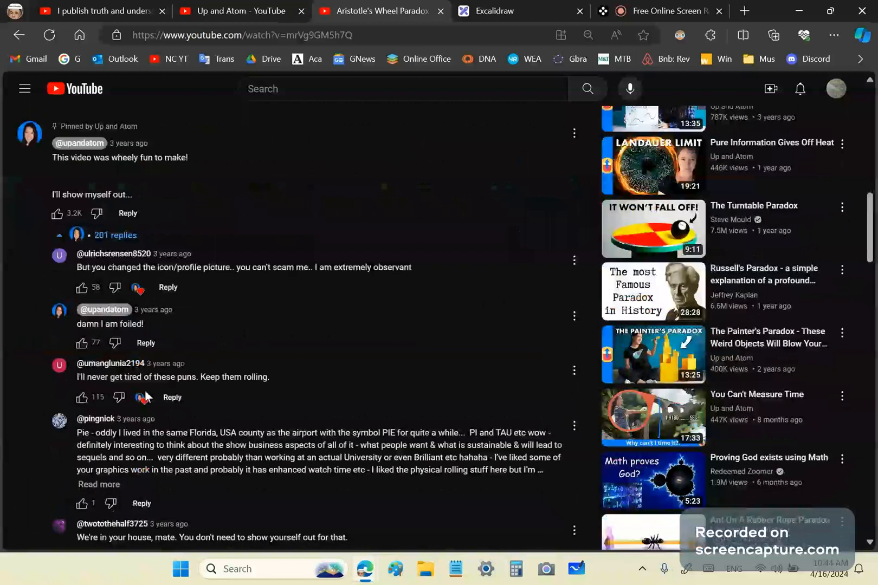
scroll(down, 3)
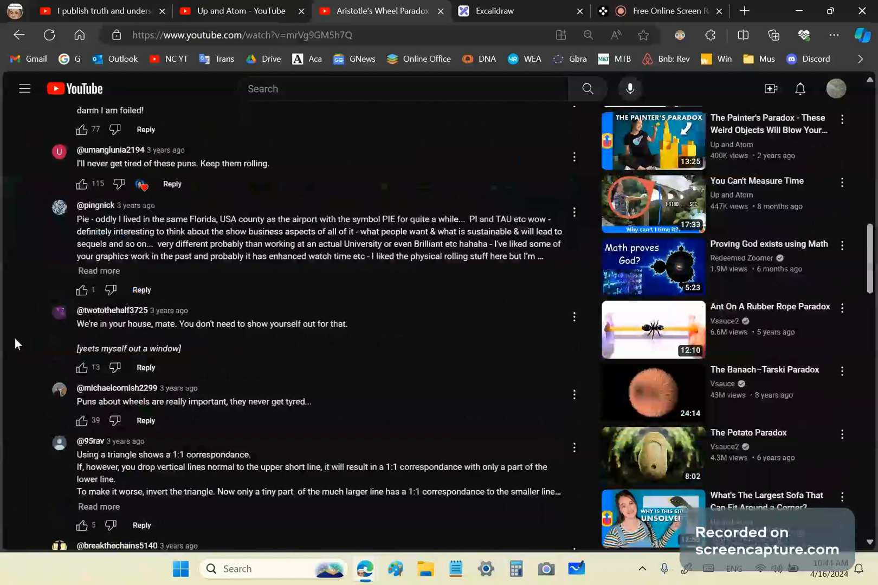
scroll(down, 3)
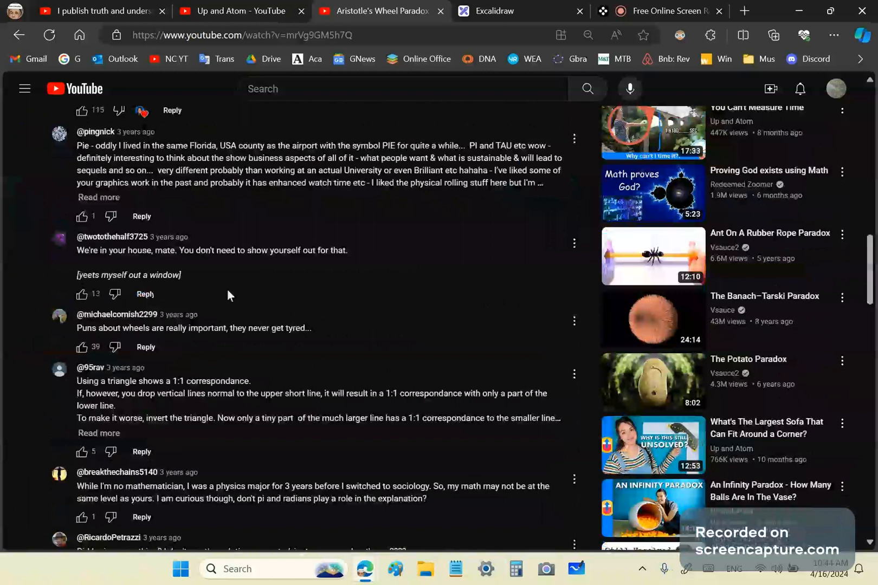
scroll(down, 3)
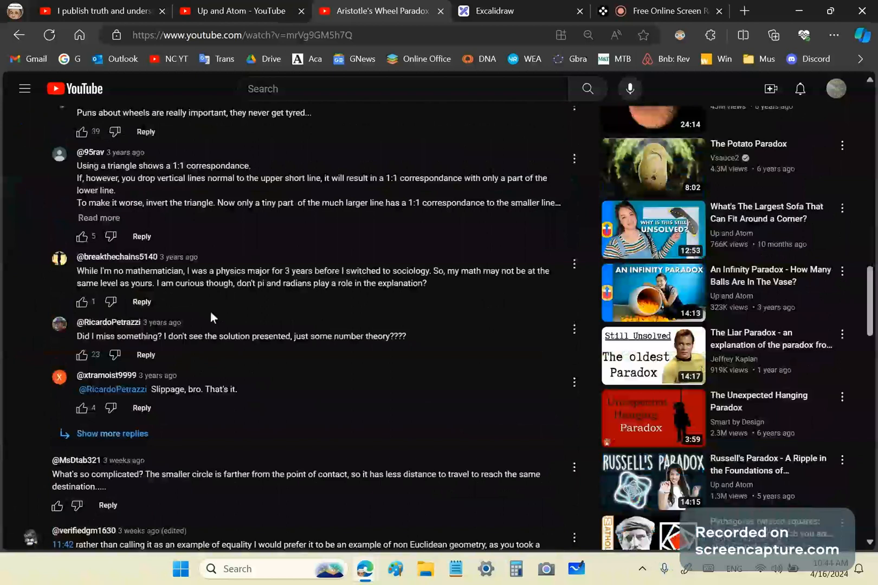
scroll(down, 3)
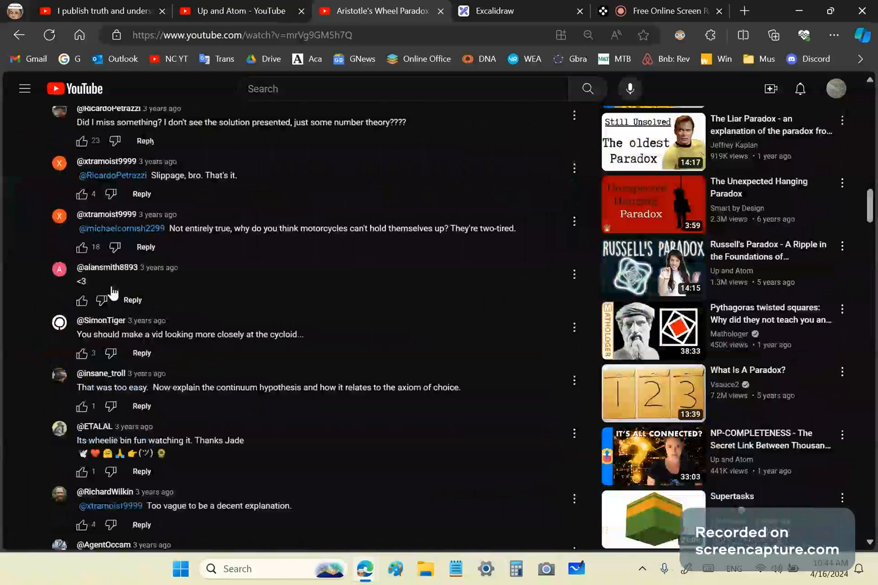
Highlight the continuum hypothesis and axiom of choice sentence in a reply.
double_click(111, 387)
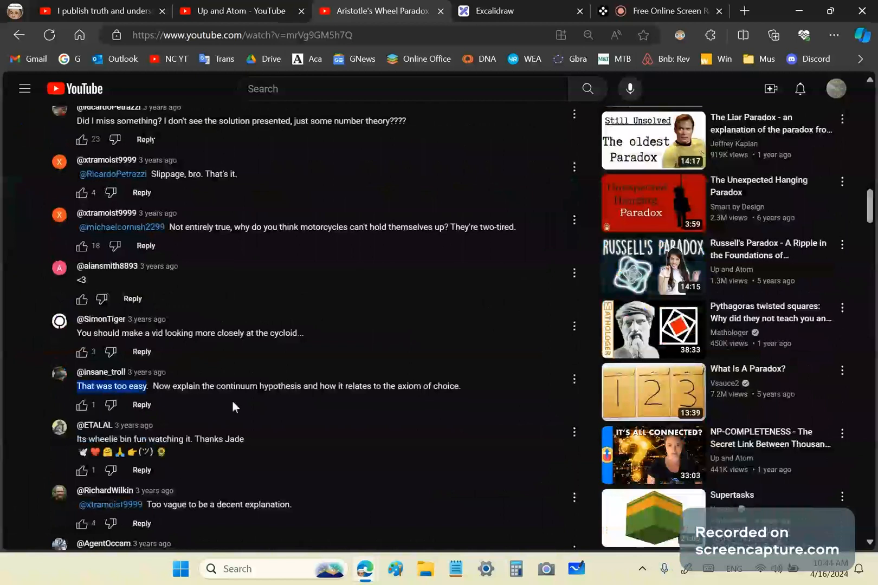
mouse_move(327, 404)
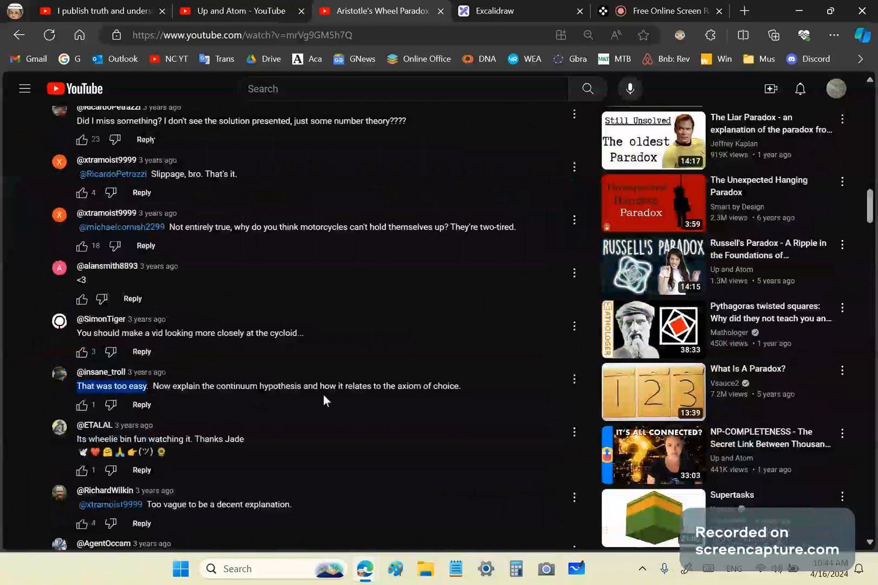
drag(77, 386, 462, 386)
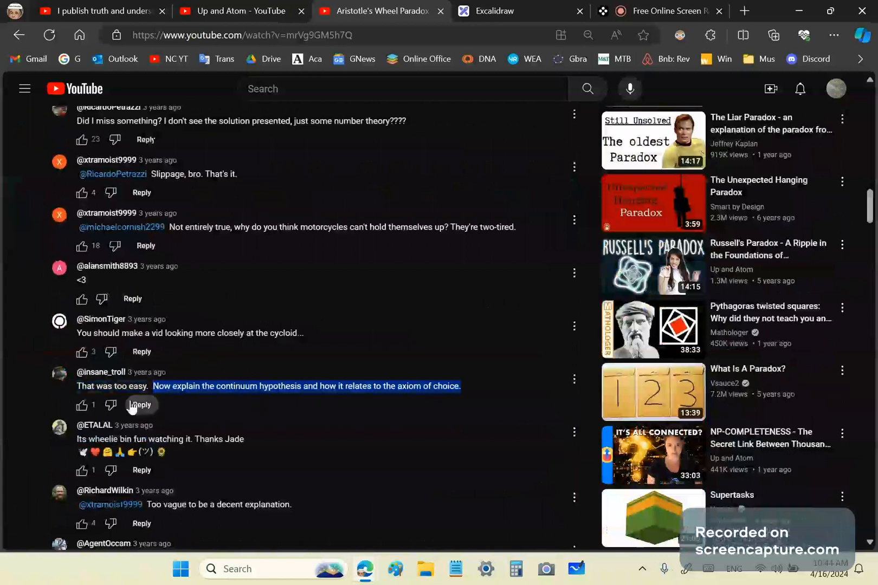
mouse_move(246, 392)
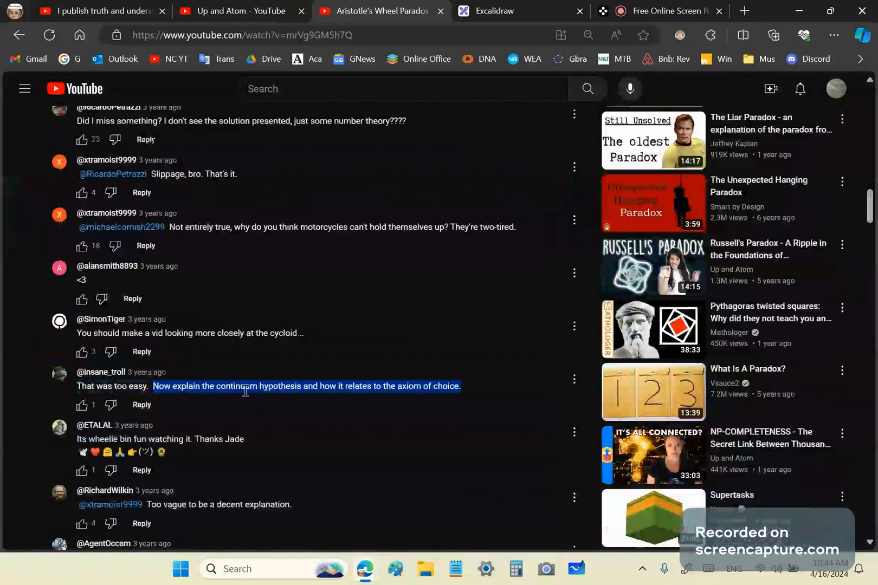
Continue reading down the reply thread past puns like wheeling yourself out.
scroll(down, 3)
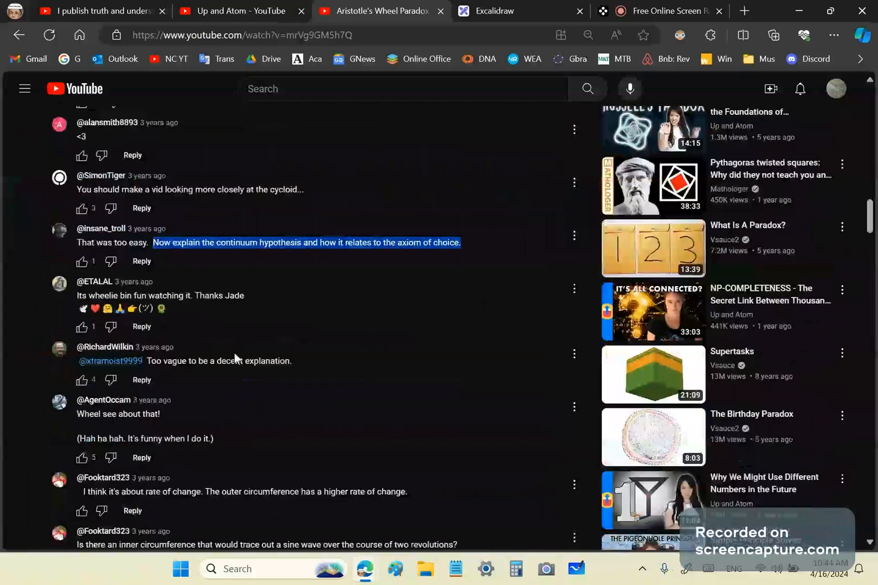
scroll(down, 3)
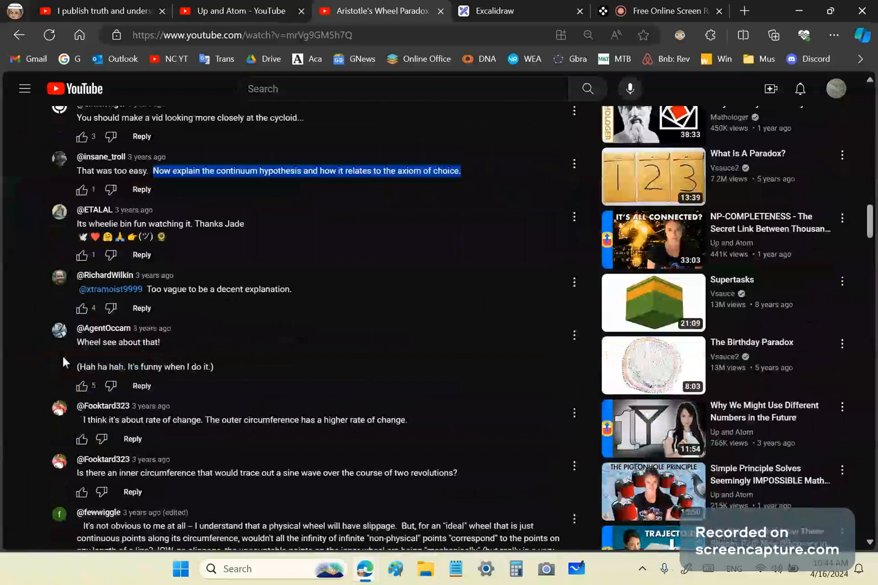
scroll(down, 3)
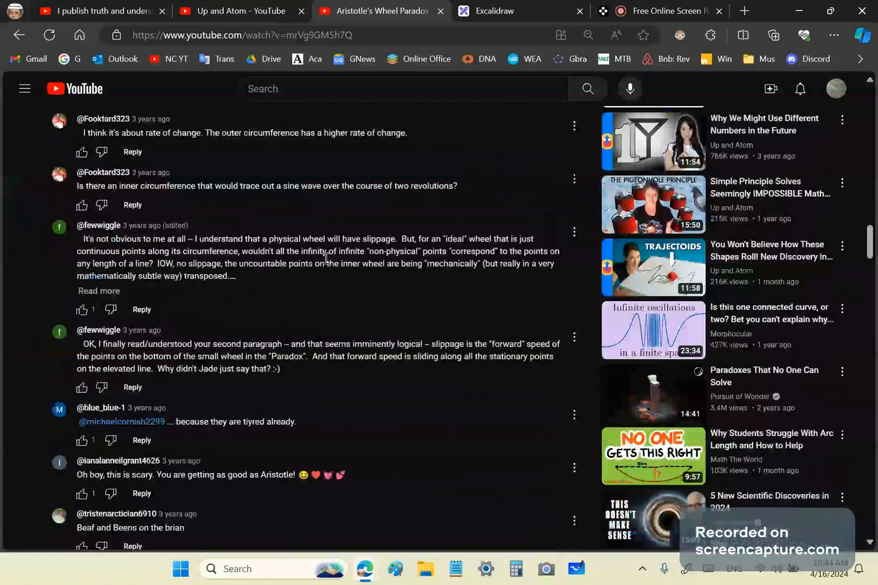
scroll(down, 3)
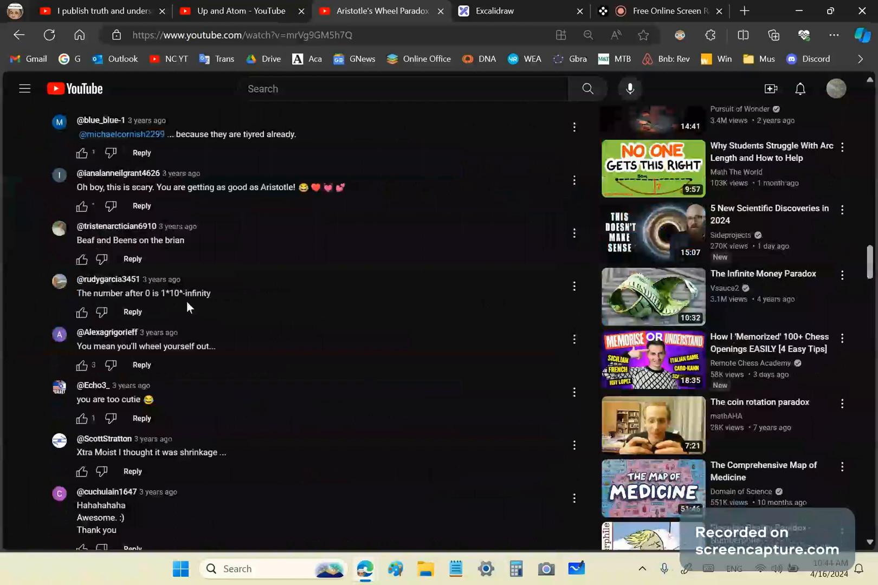
scroll(down, 3)
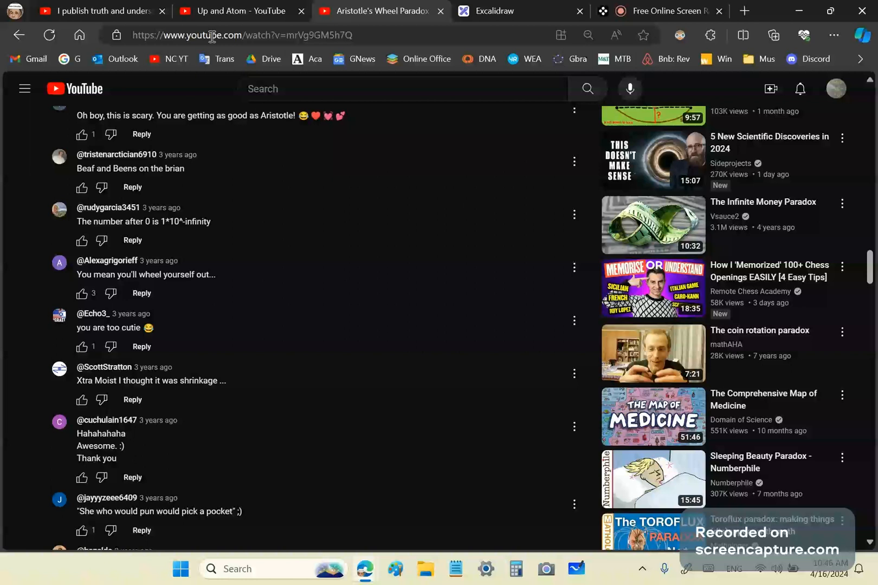
Glance at the Up and Atom channel tab, then return to the video page top with description and draft.
click(239, 11)
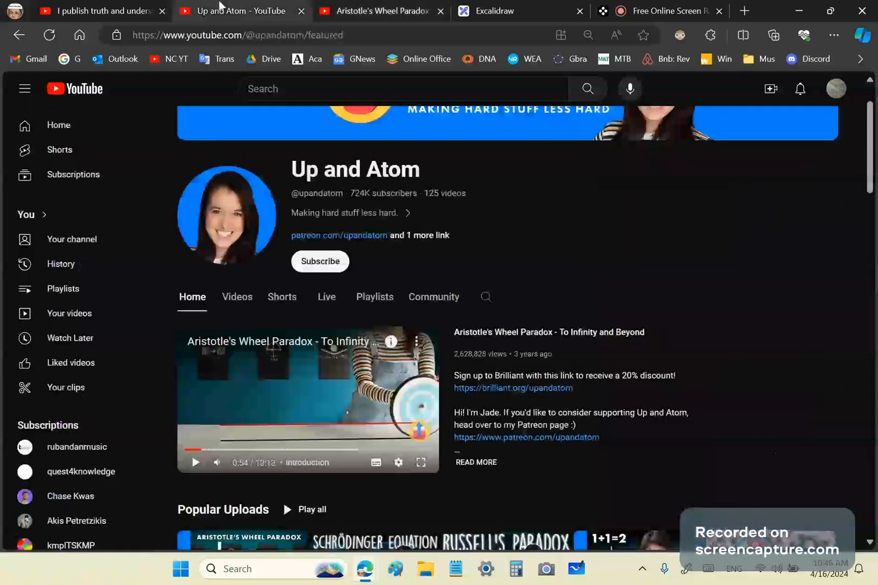
mouse_move(242, 509)
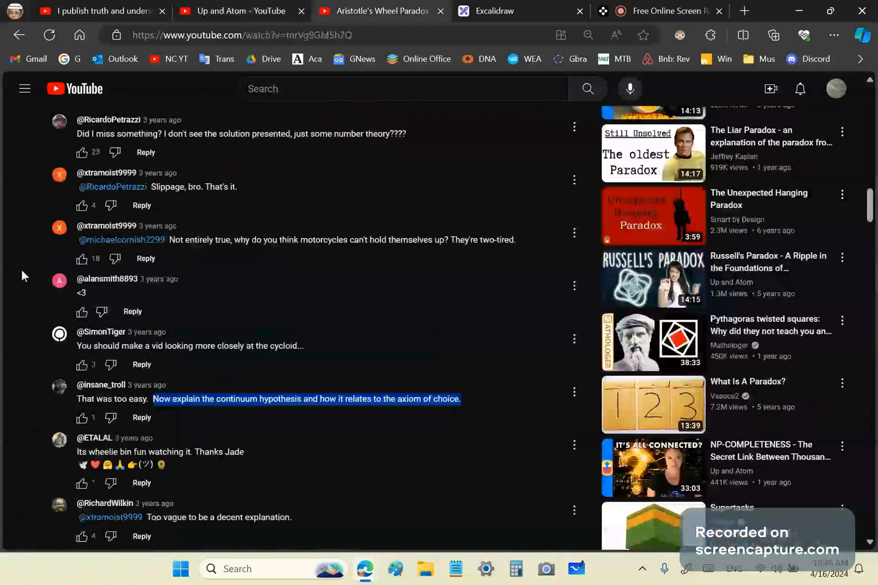
scroll(up, 3)
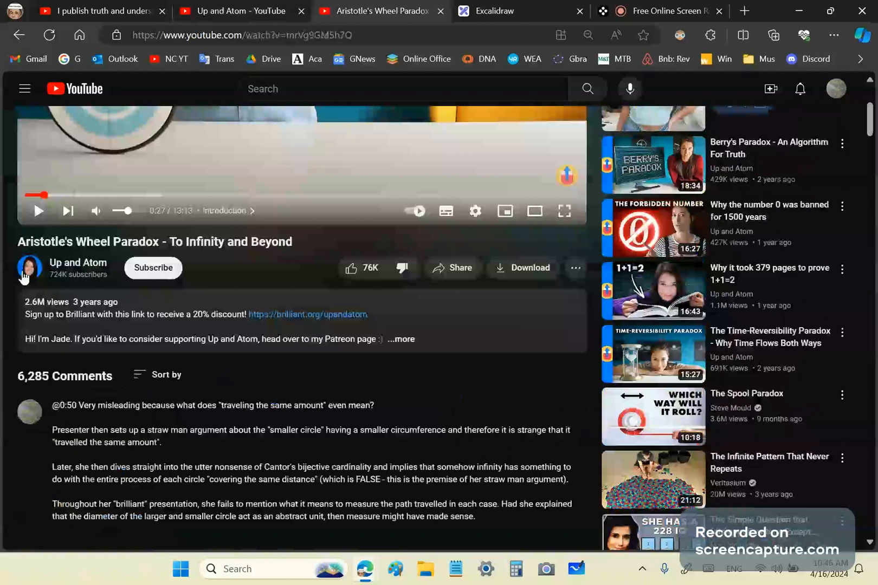
mouse_move(16, 301)
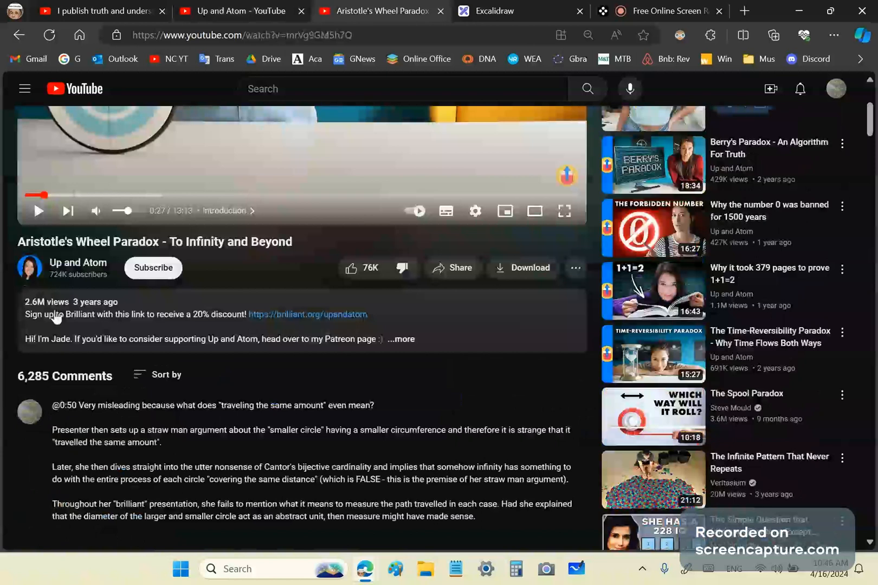
mouse_move(77, 297)
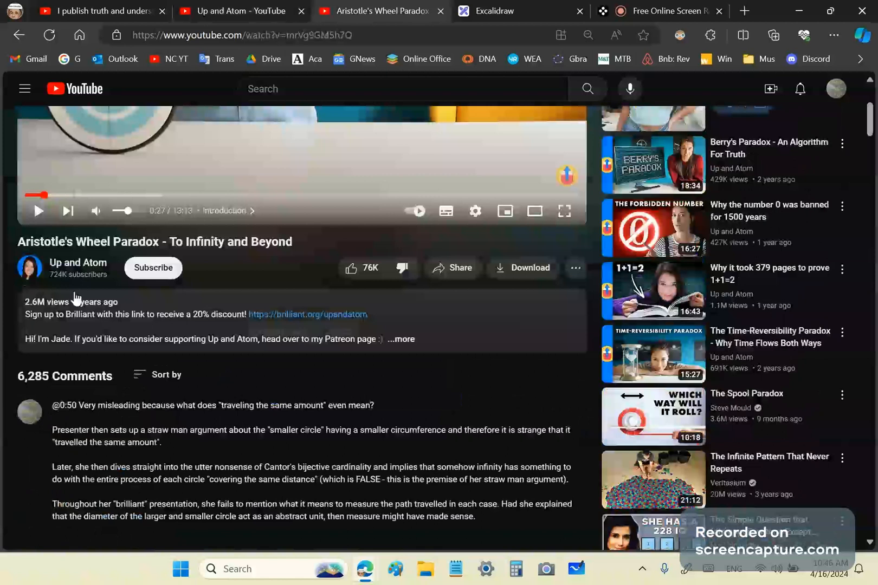
mouse_move(46, 289)
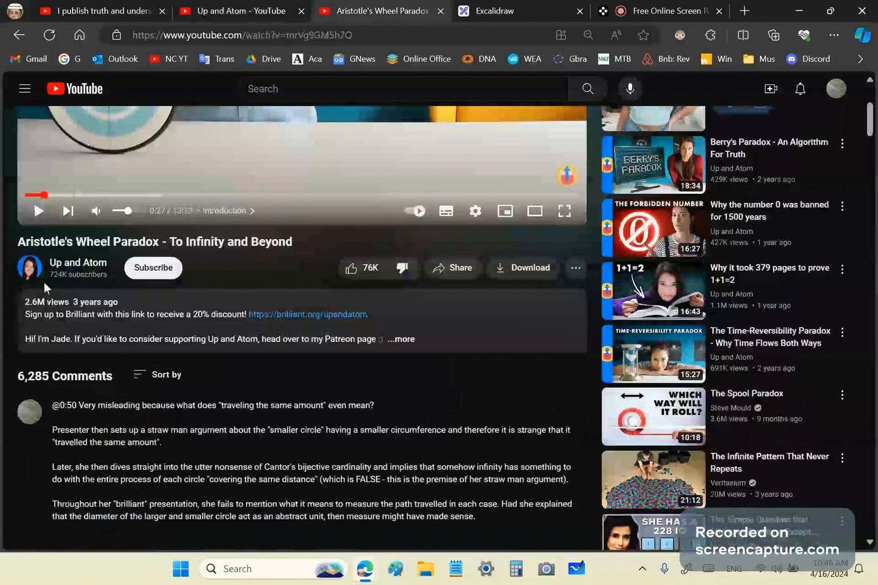
mouse_move(80, 294)
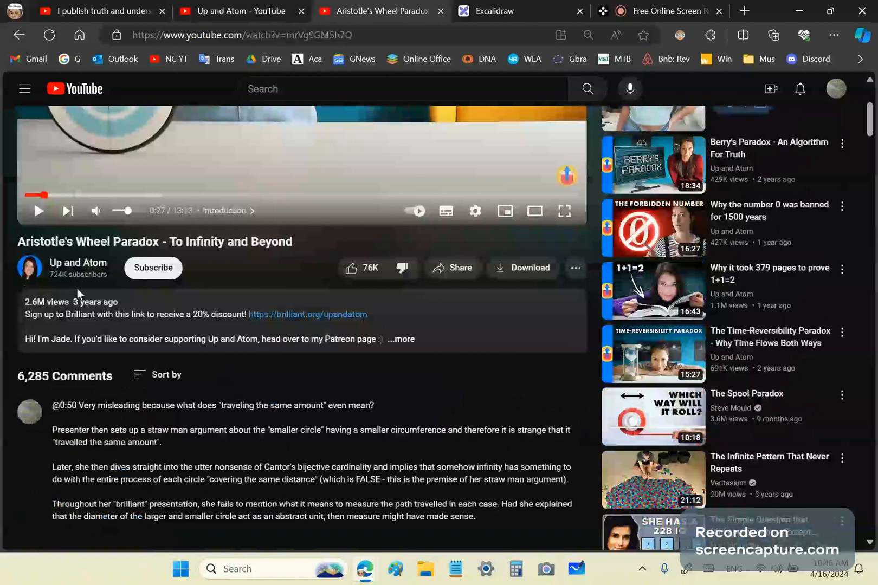
mouse_move(222, 394)
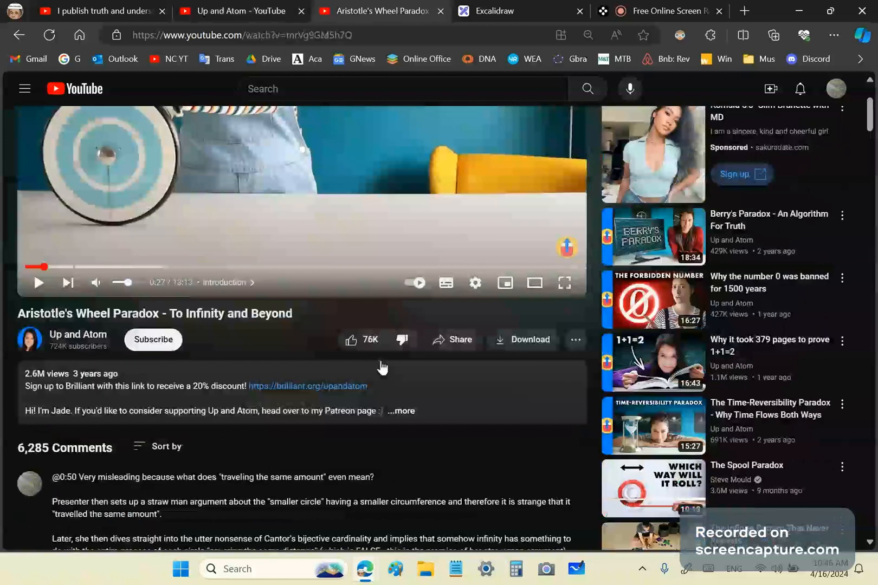
mouse_move(404, 340)
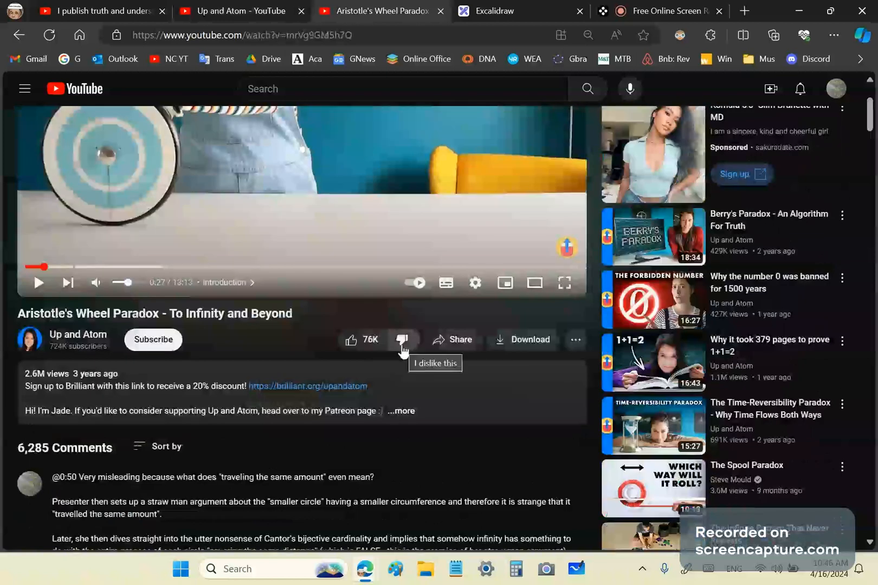
mouse_move(362, 348)
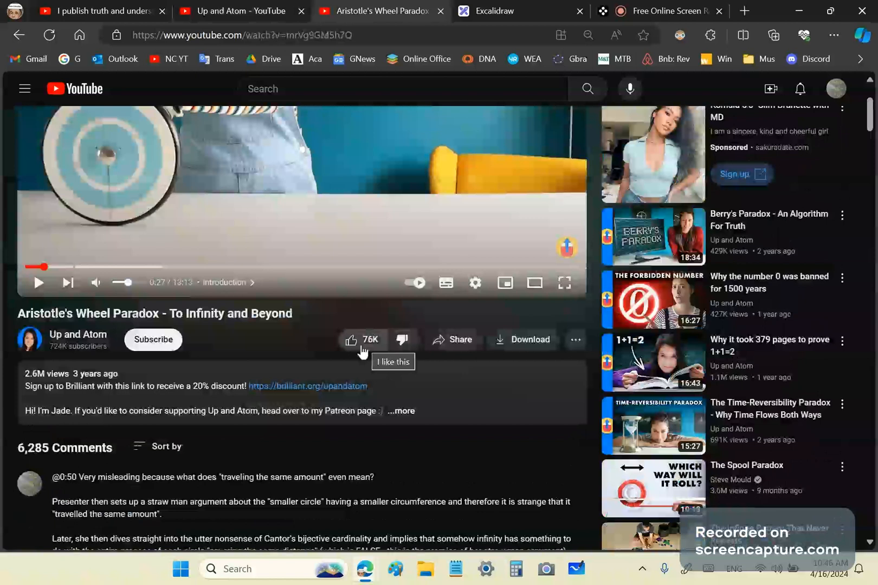
mouse_move(277, 429)
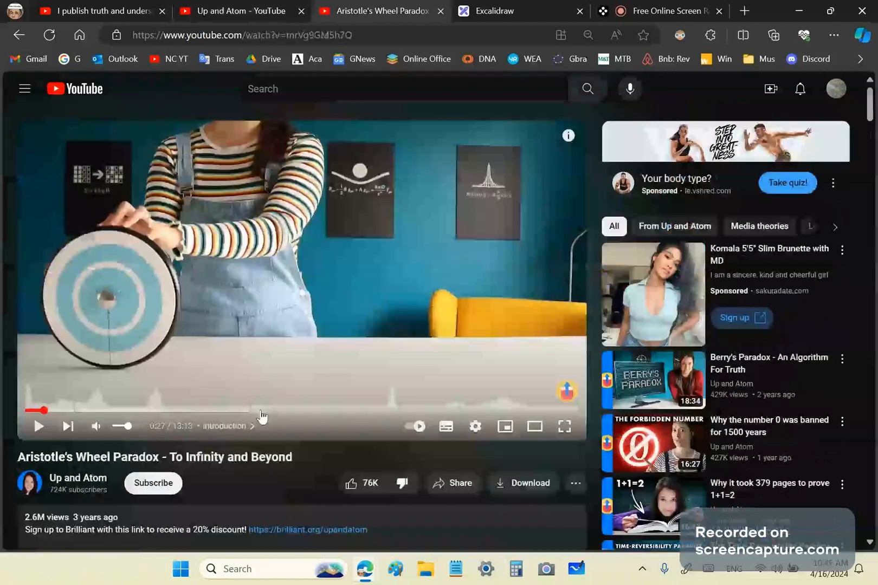
mouse_move(36, 426)
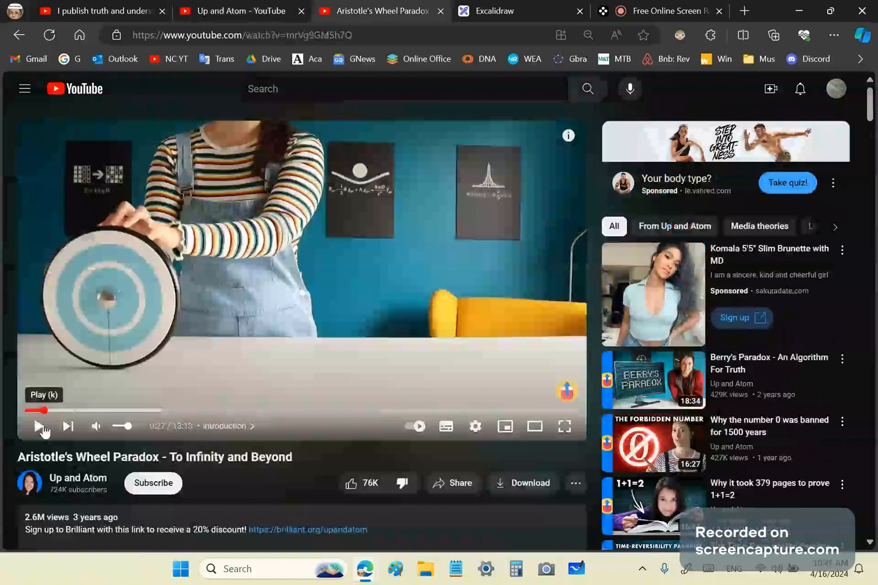
mouse_move(287, 495)
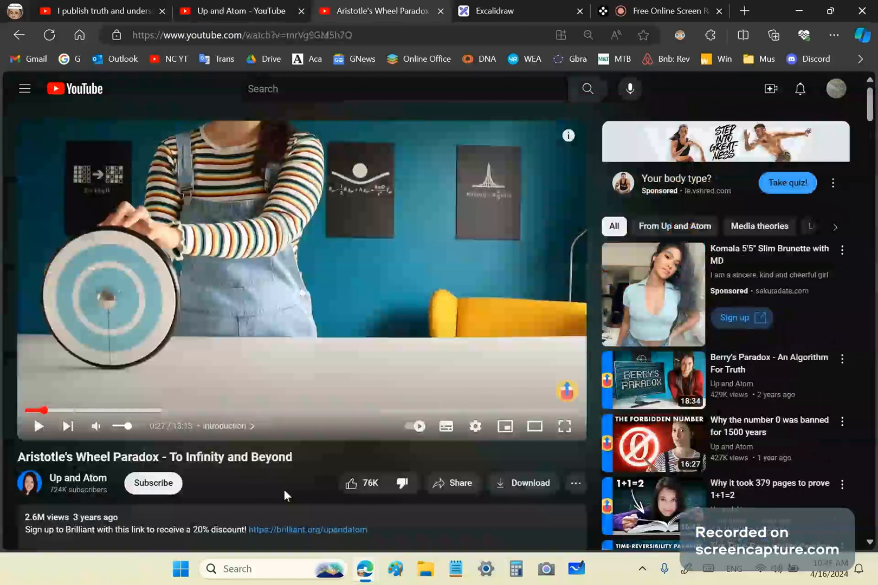
mouse_move(267, 274)
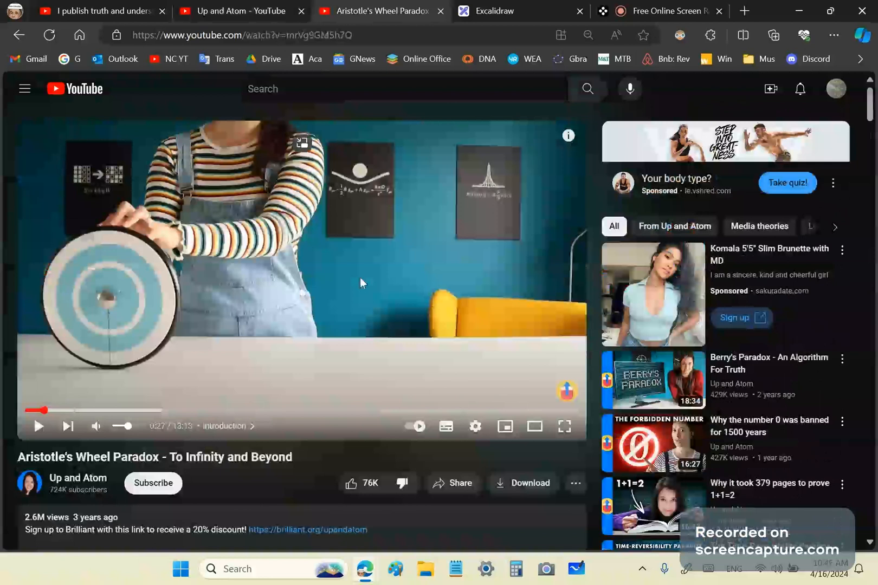
mouse_move(193, 293)
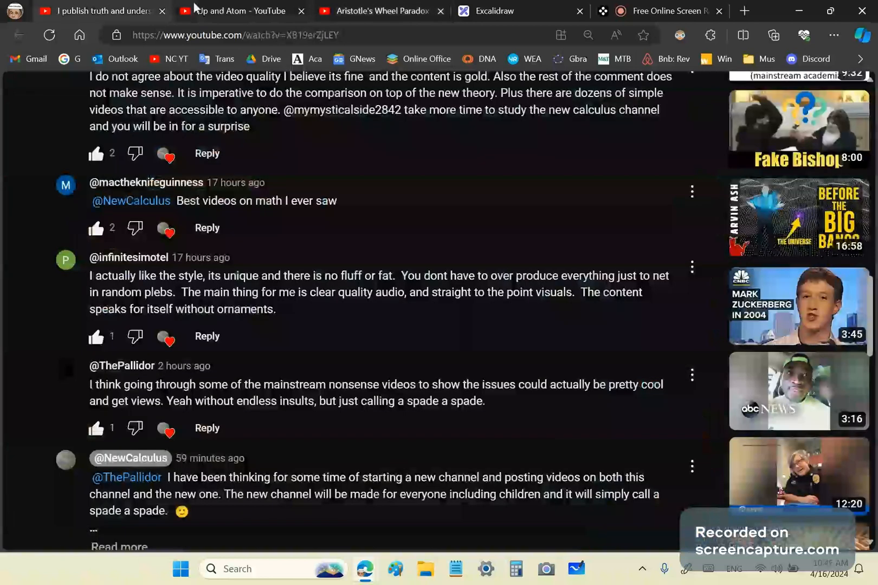
mouse_move(384, 11)
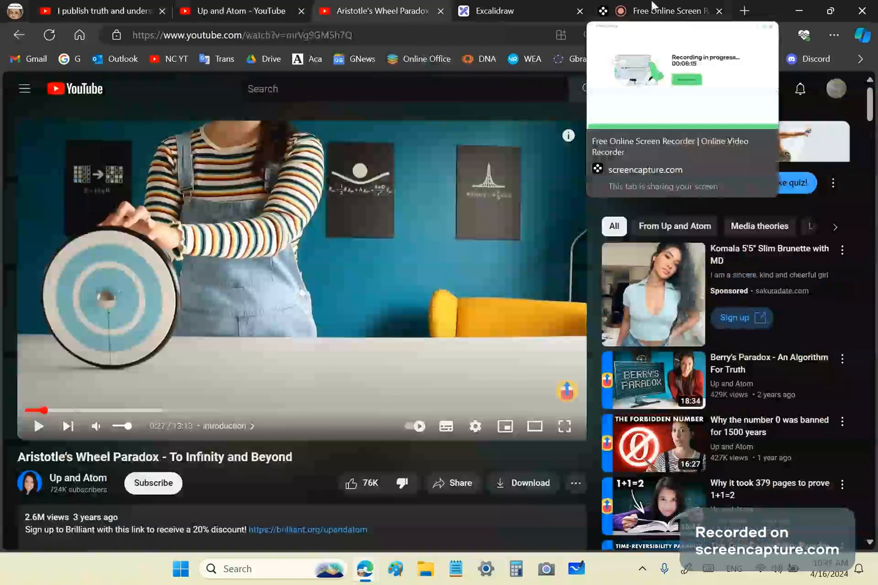
mouse_move(687, 13)
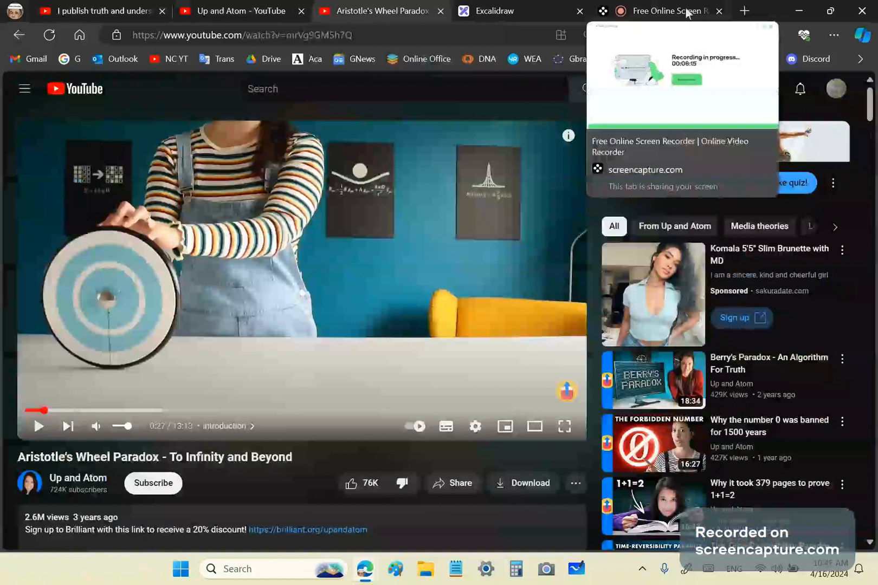